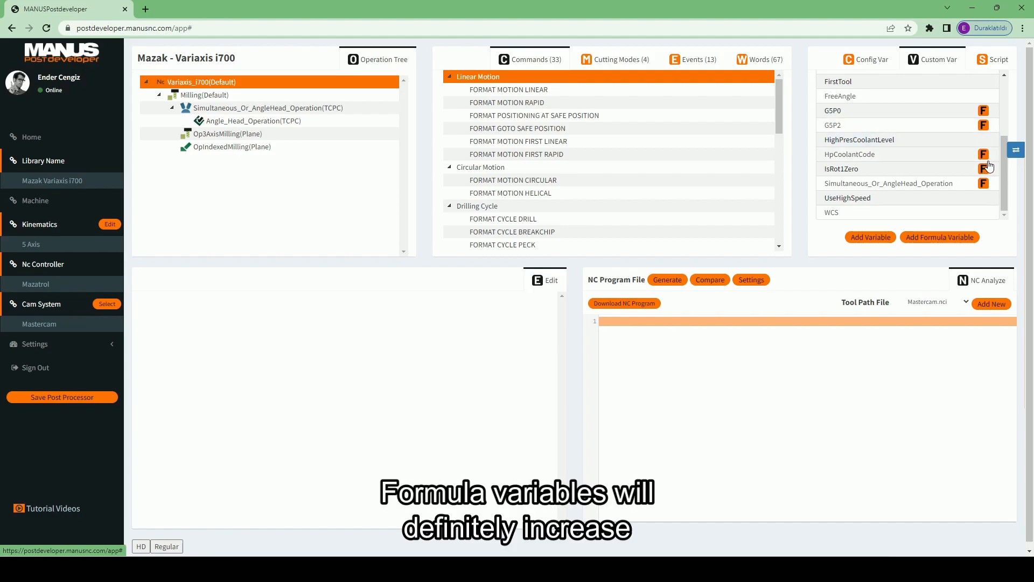
mouse_move(880, 153)
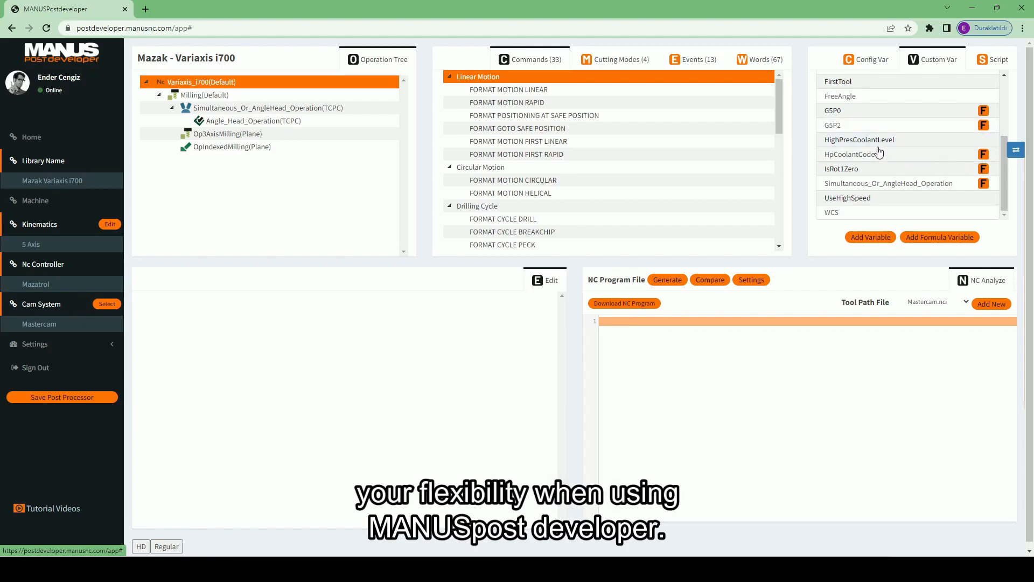
Open the IsRot1Zero Boolean formula variable that tests whether rotary axis 1 is near zero
click(865, 168)
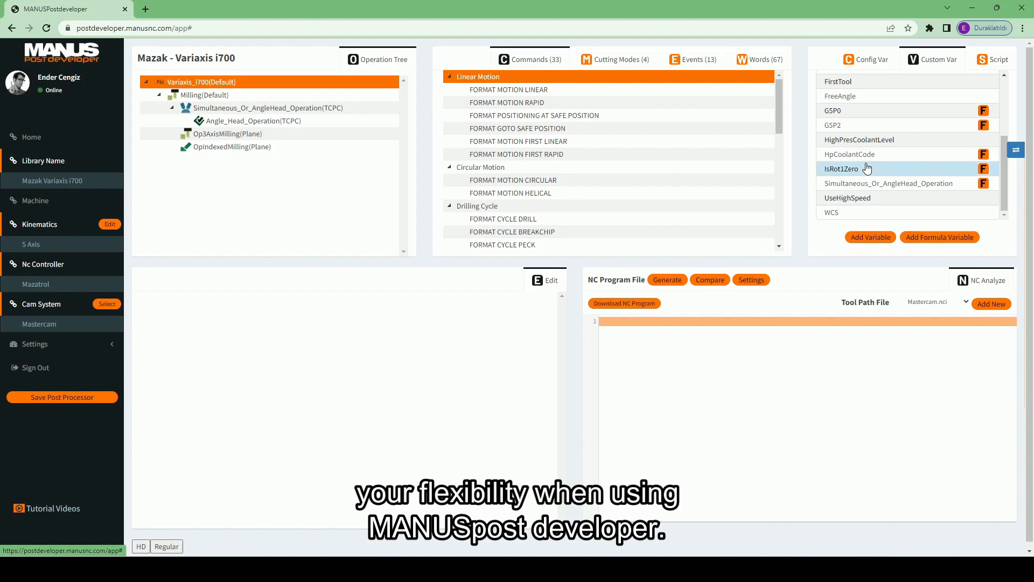
click(842, 169)
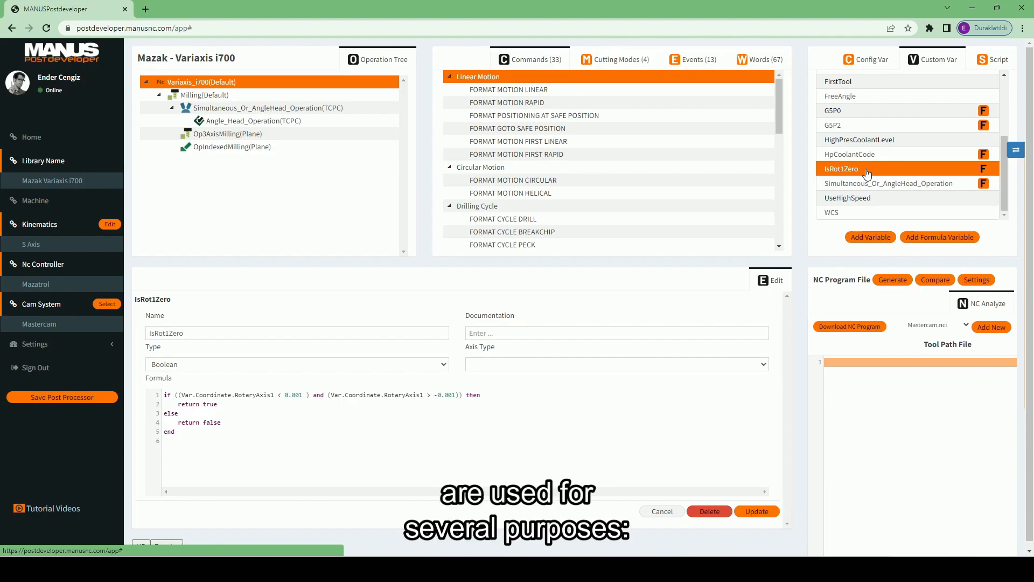
mouse_move(878, 103)
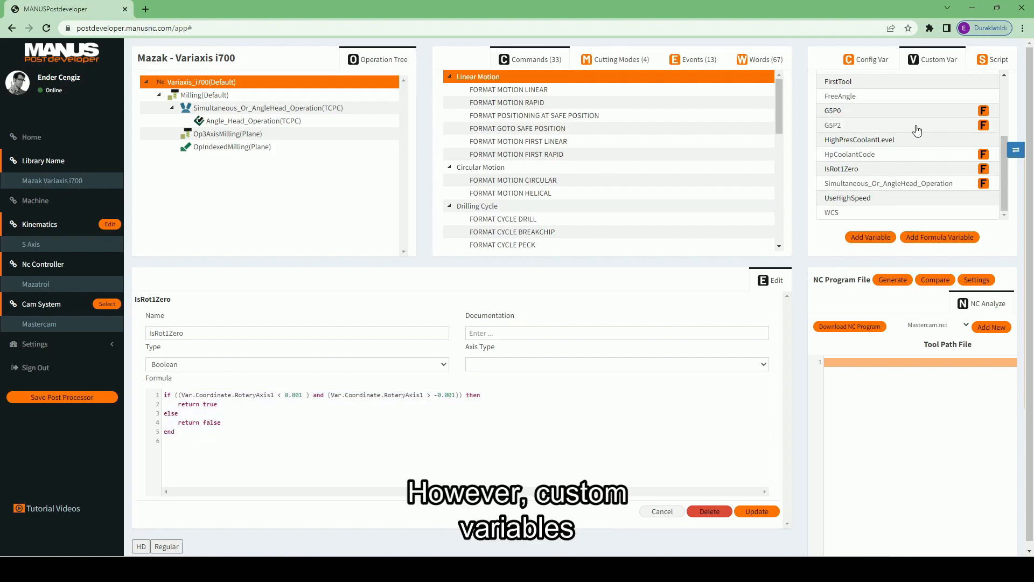
Inspect the FreeAngle custom variable, then view FORMAT MOTION LINEAR's word sequence
click(858, 139)
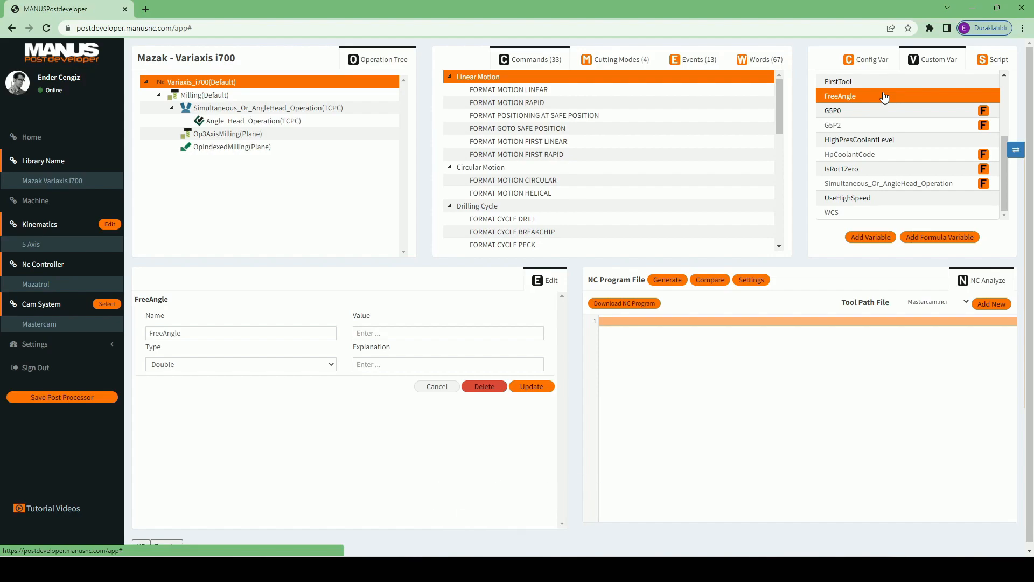
mouse_move(808, 296)
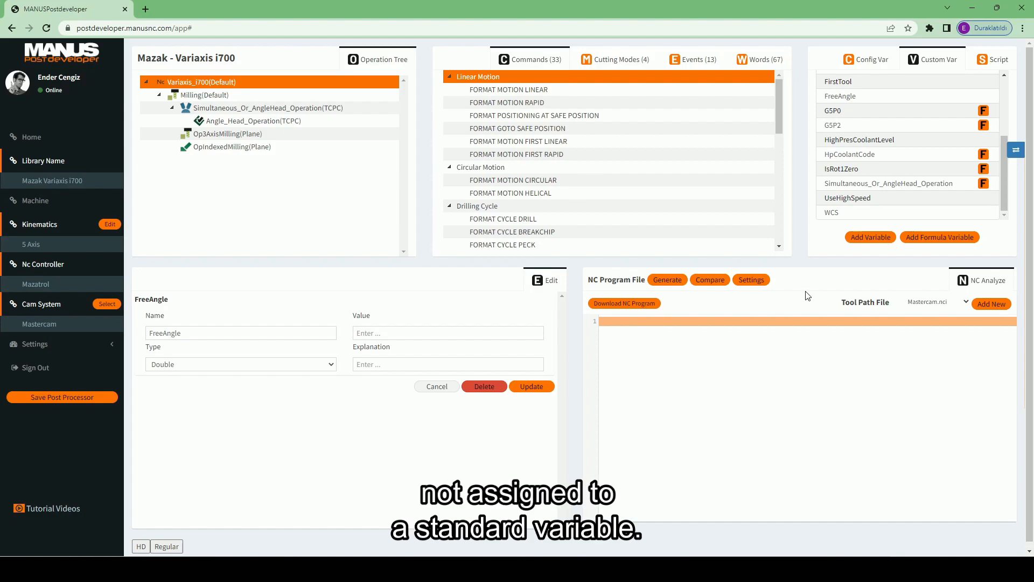
click(509, 89)
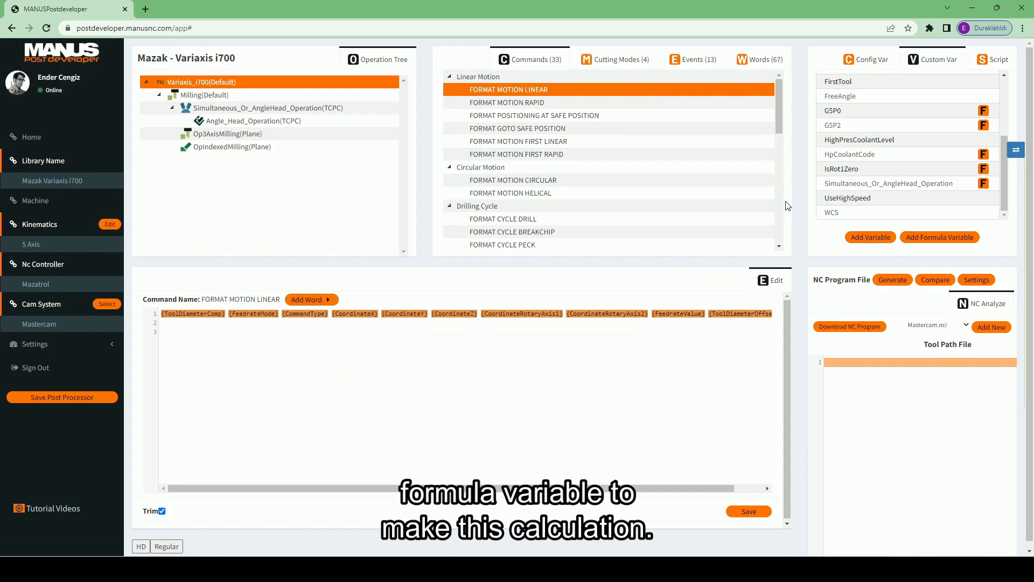
mouse_move(797, 209)
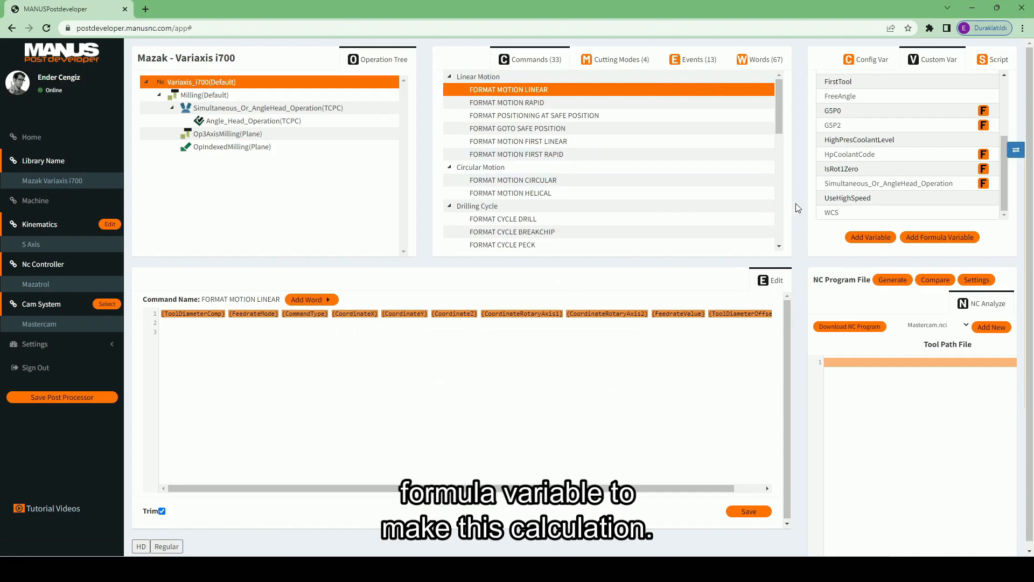
Add Double formula variable IncrementalR returning AbsoluteRetractCoord minus AbsoluteClearanceCoord
click(940, 237)
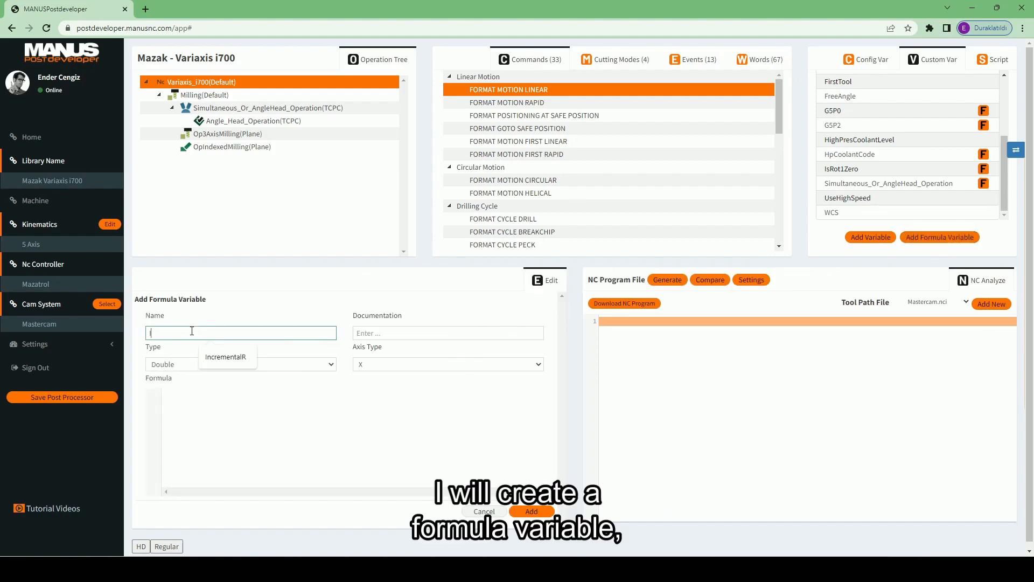
text(Incremental)
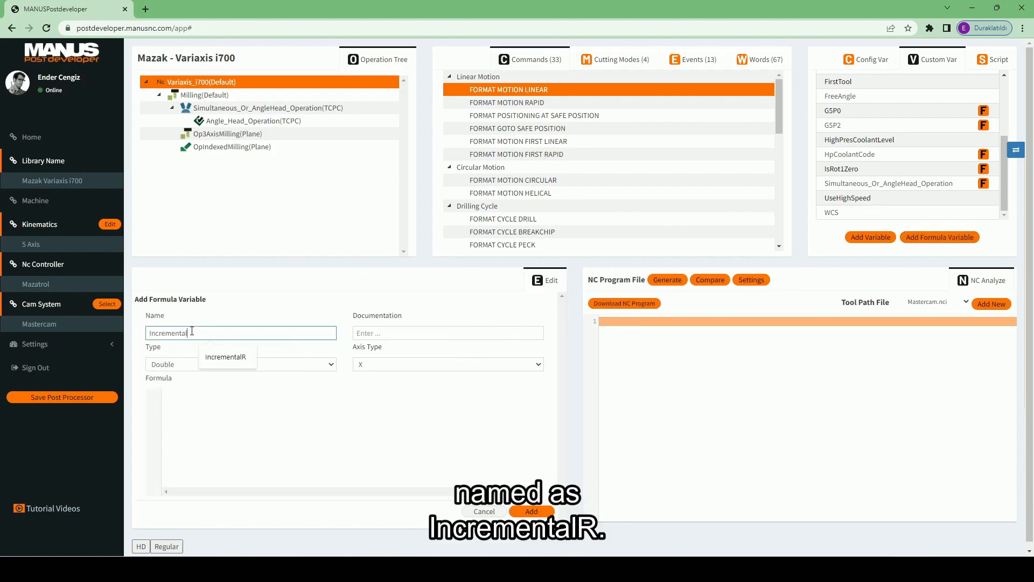
click(240, 364)
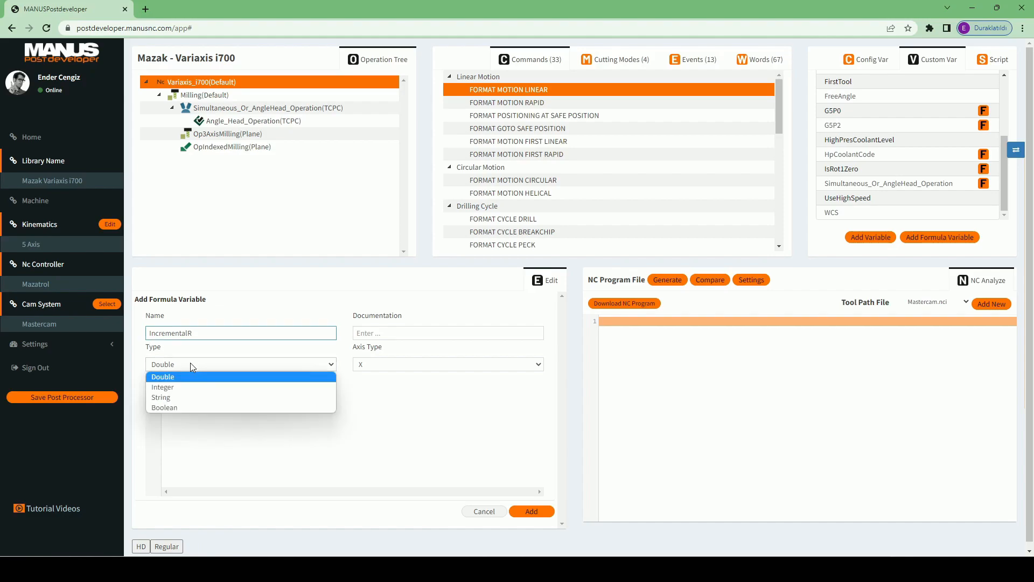
click(162, 376)
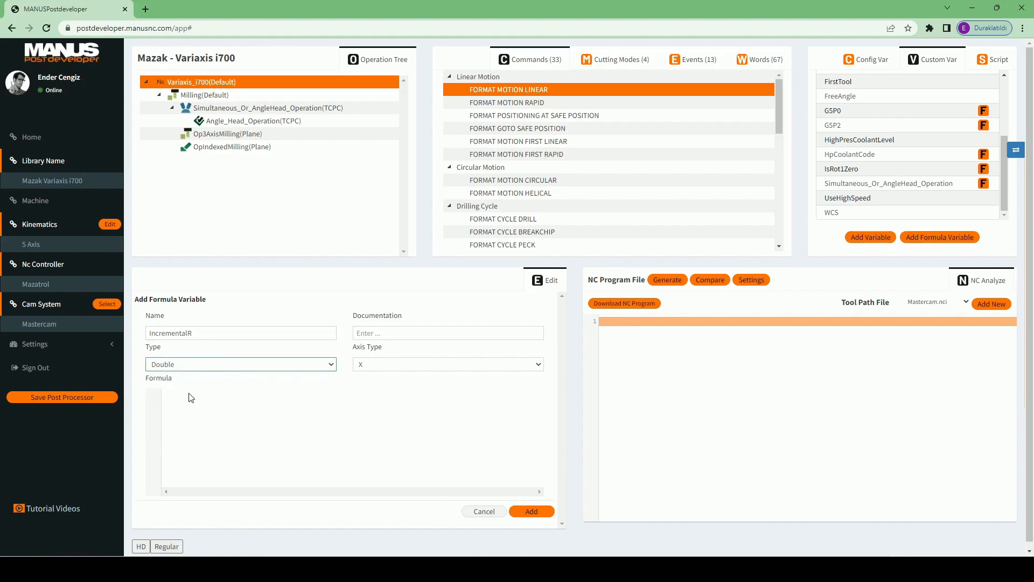
text(re)
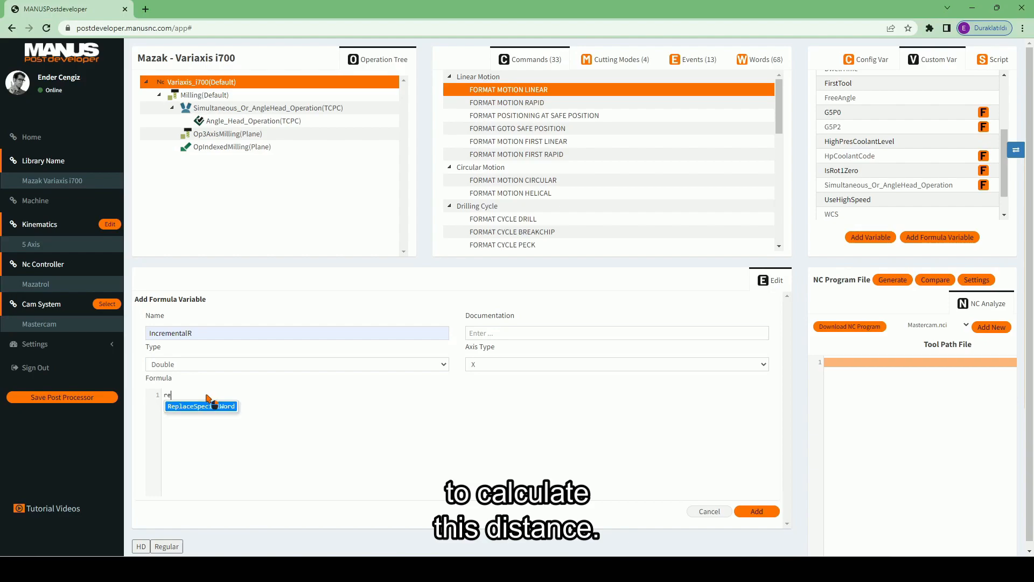
text(return Var.Dril)
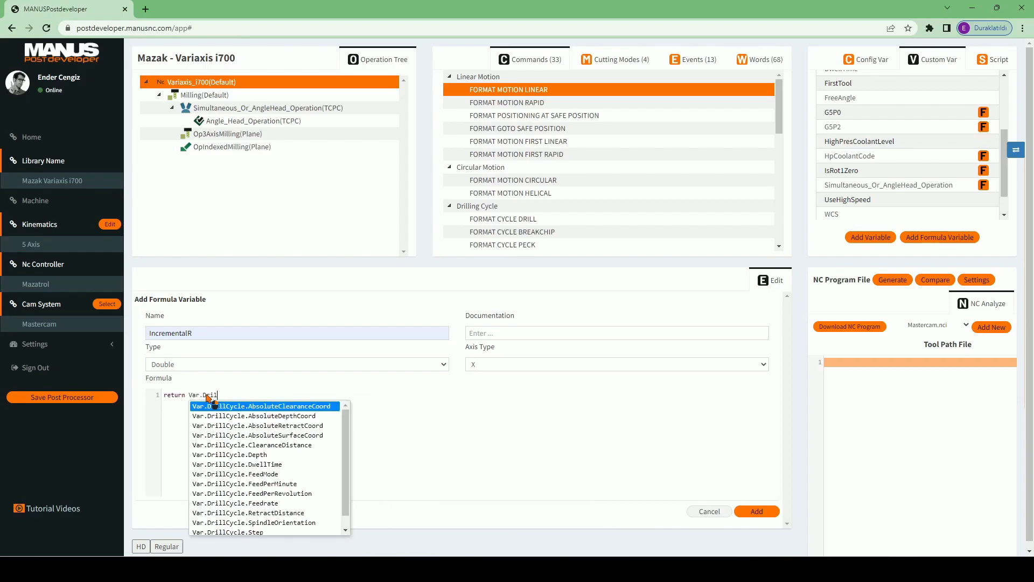
click(259, 425)
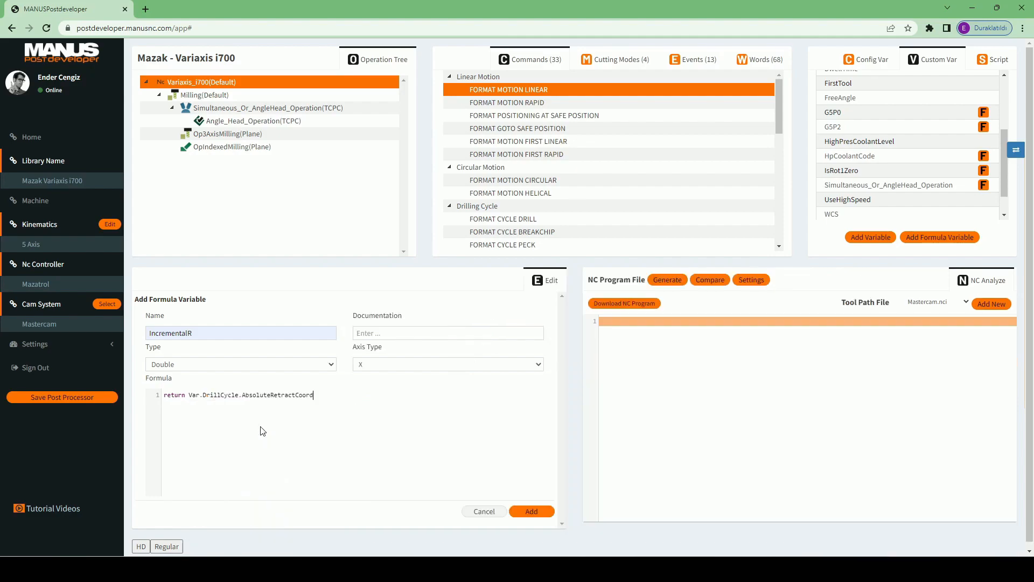
text(-)
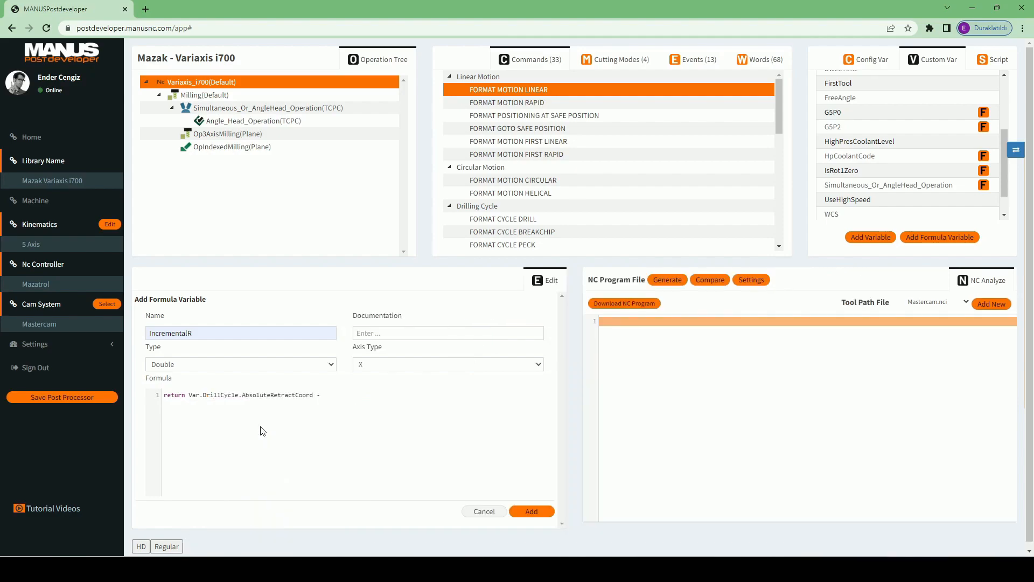
text(Var.D)
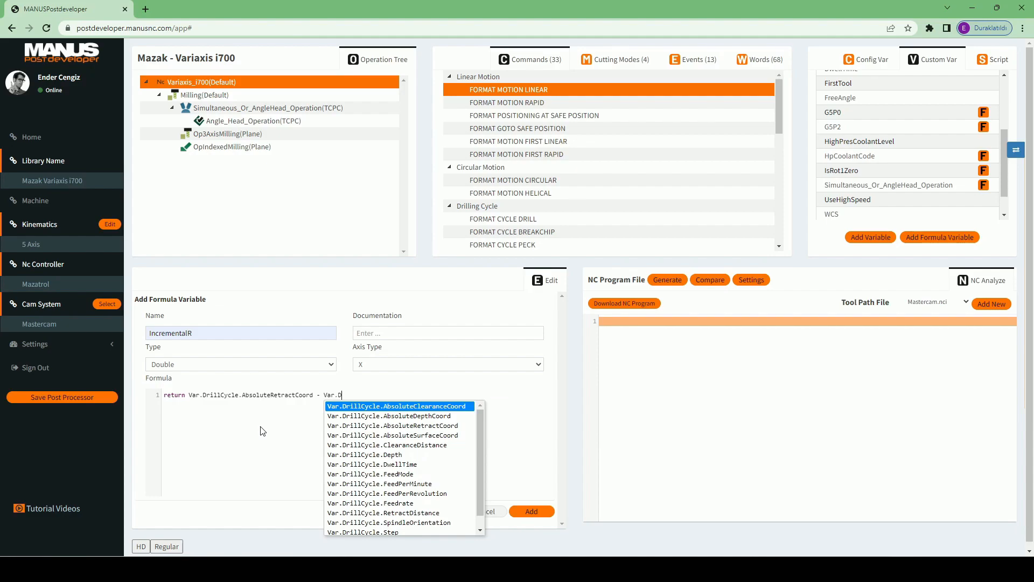
text(rillCycle.AbsoluteClearanceCoord)
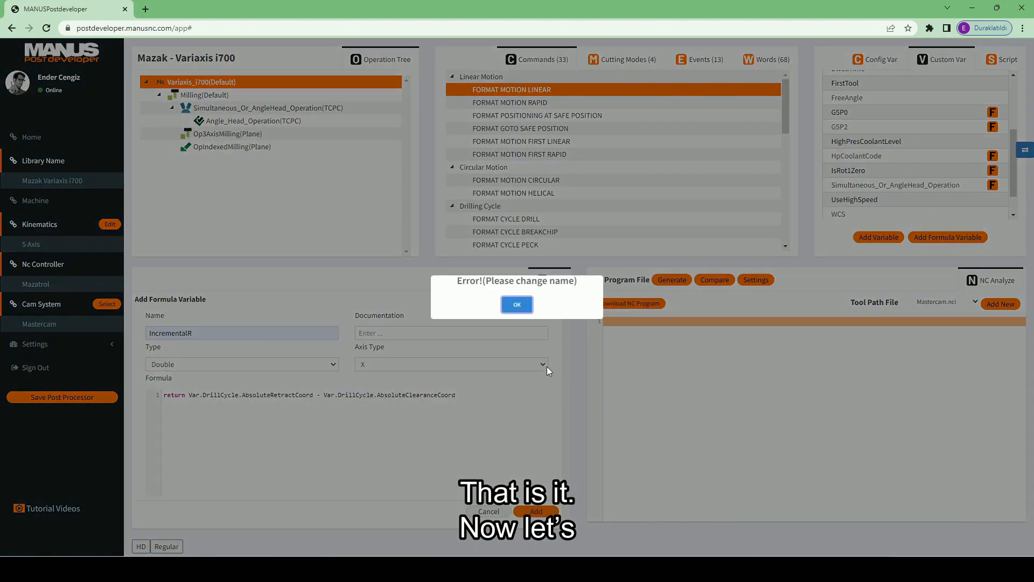
Dismiss the name error and add a CustomIncrementalR word based on Custom.IncrementalR
click(517, 304)
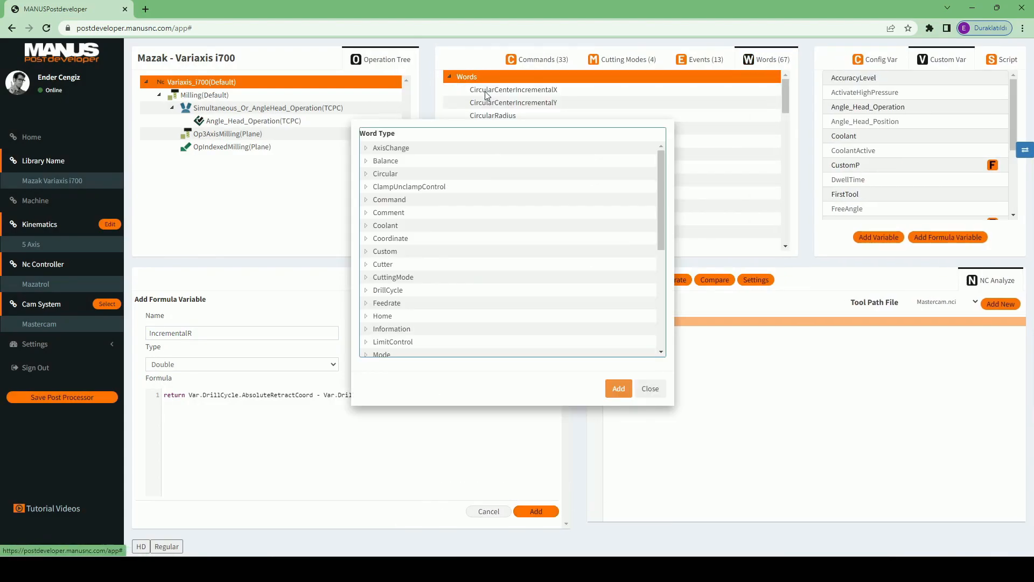
click(385, 250)
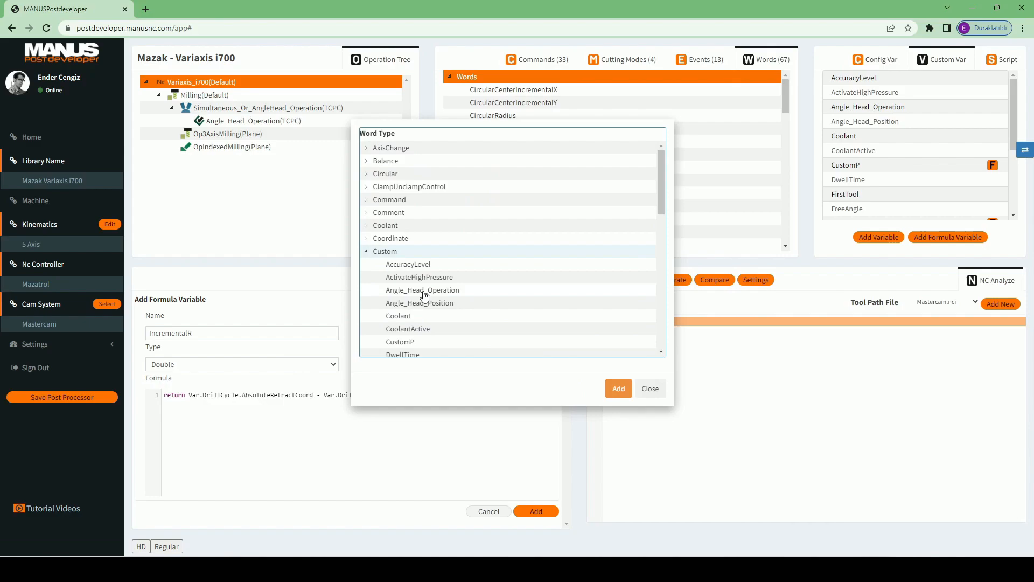
scroll(down, 3)
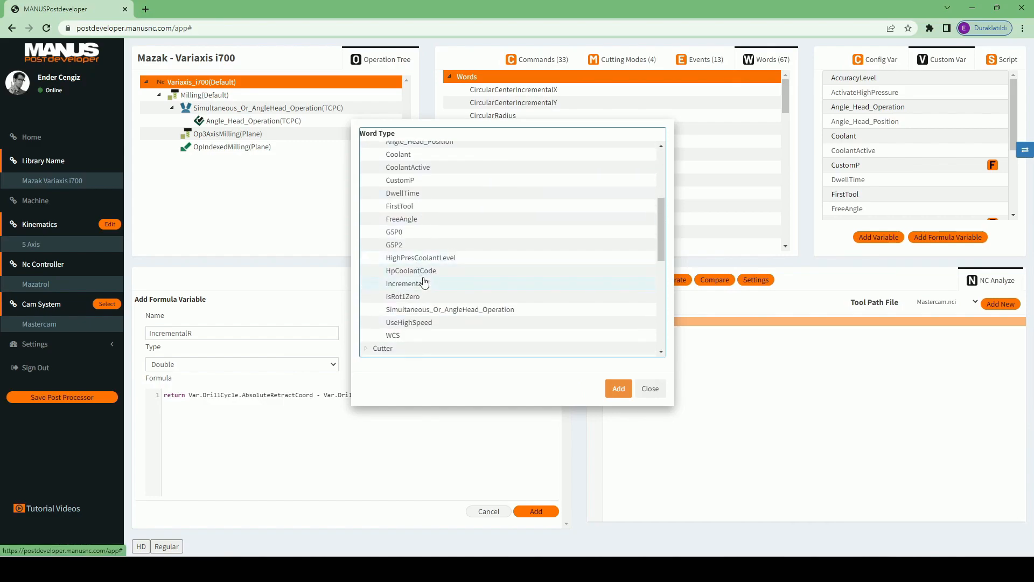
click(617, 388)
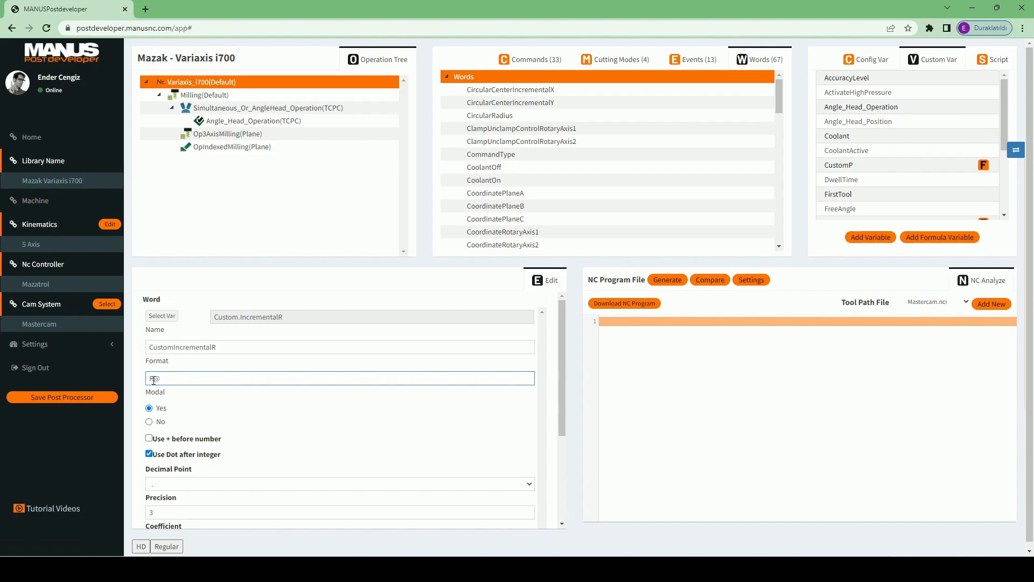
scroll(down, 3)
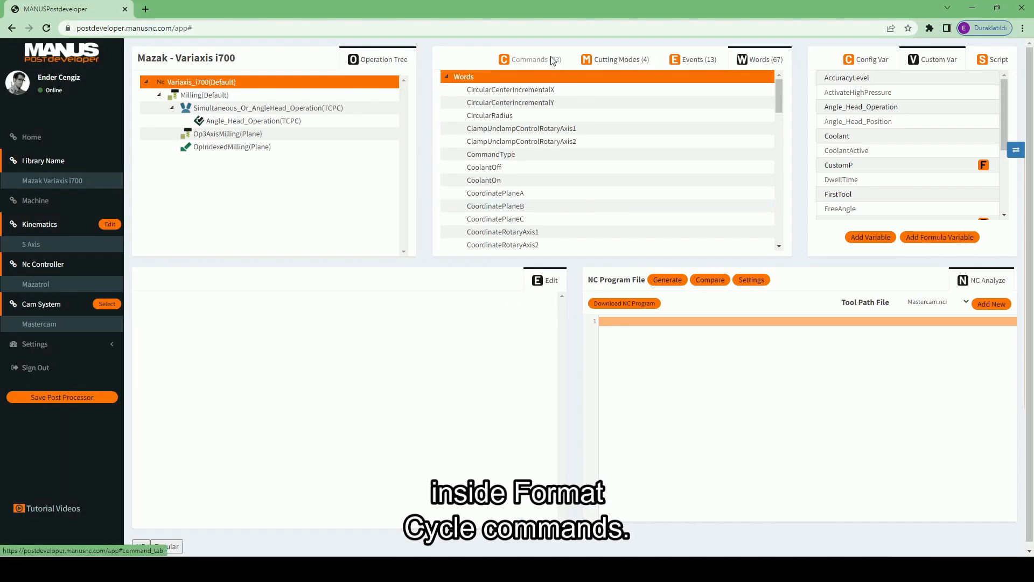
Replace FORMAT CYCLE DRILL's clearance word with CustomIncrementalR and save the command
click(528, 60)
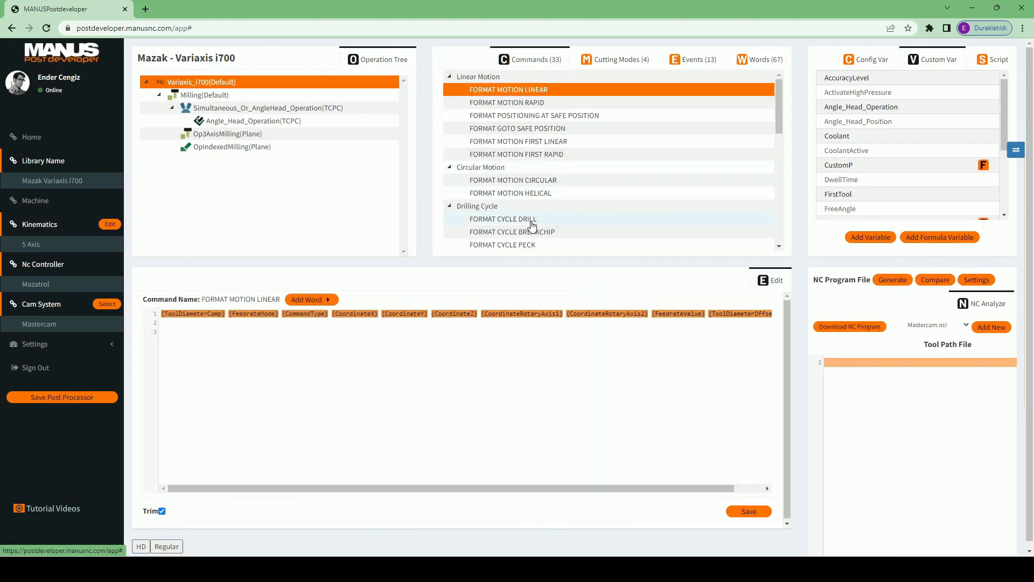
click(503, 218)
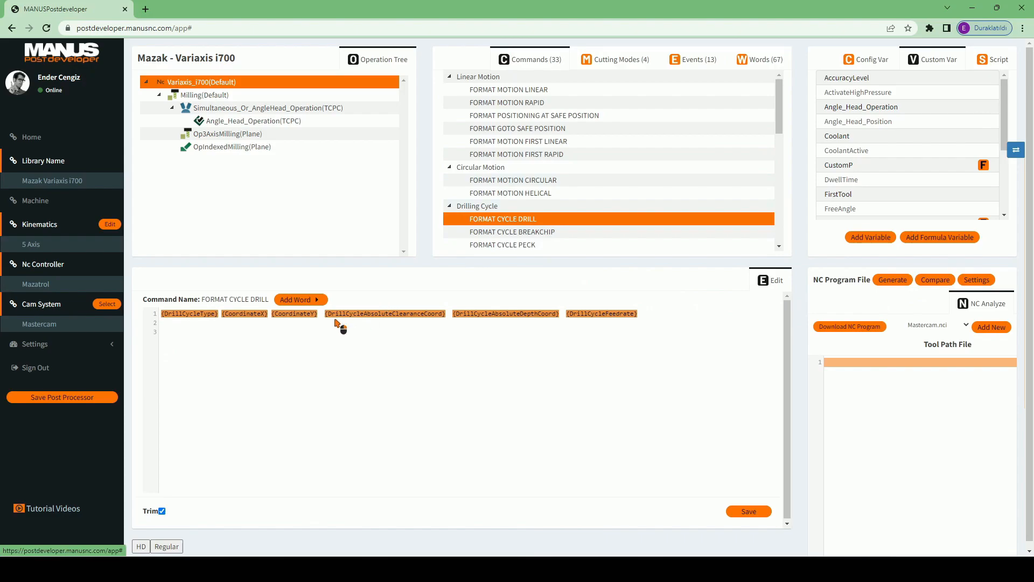
mouse_move(452, 324)
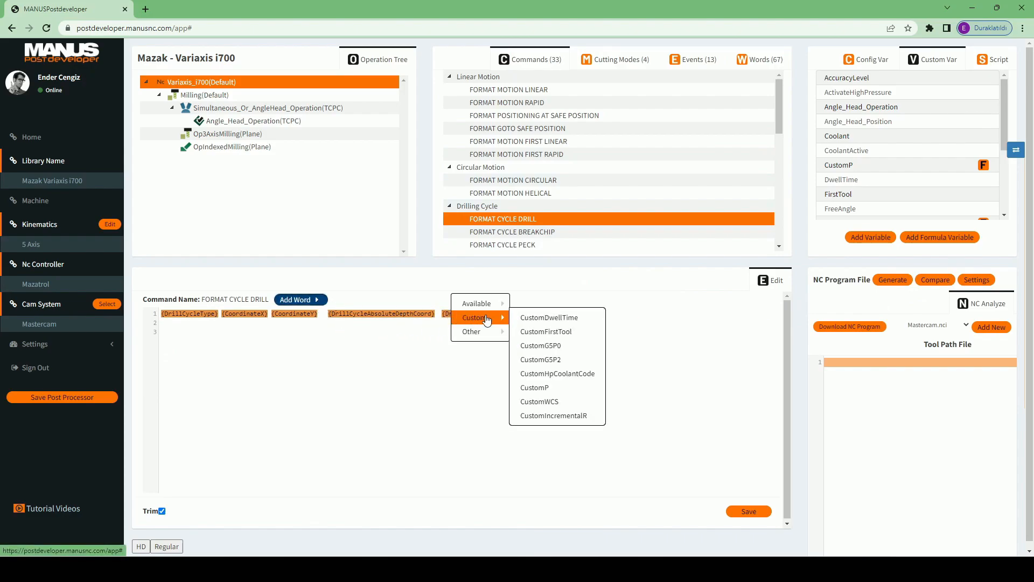
click(553, 415)
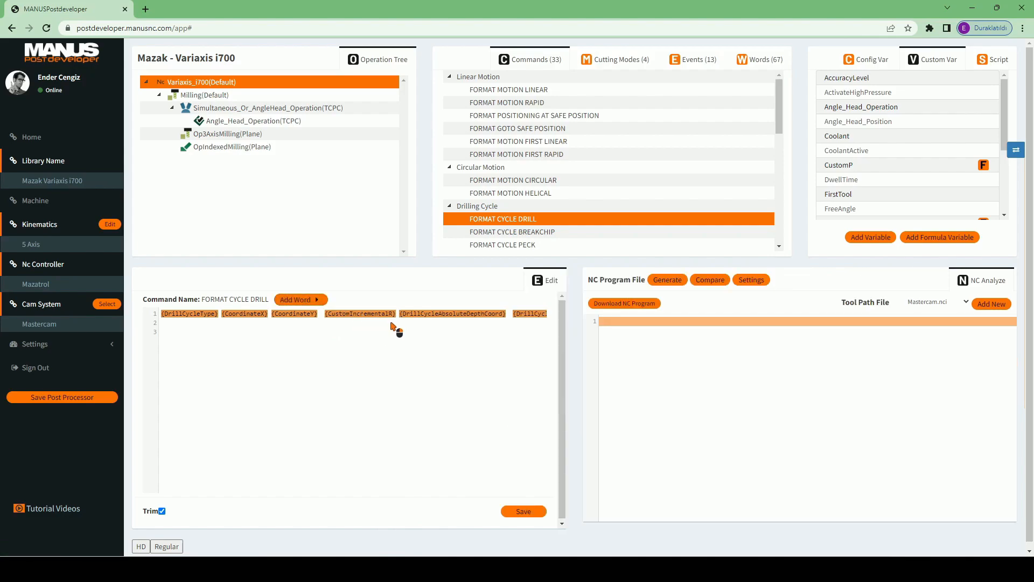
click(523, 511)
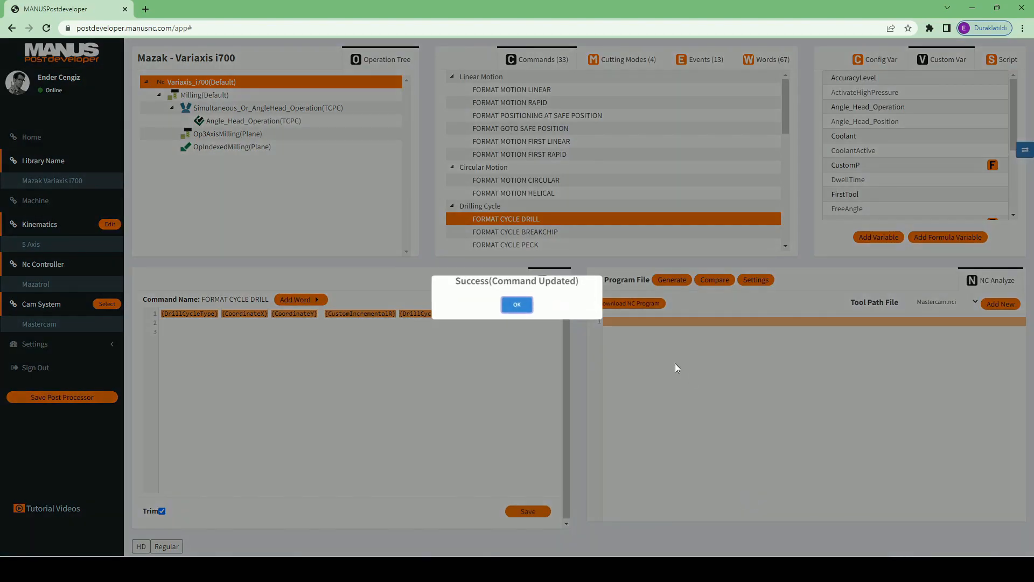
click(517, 304)
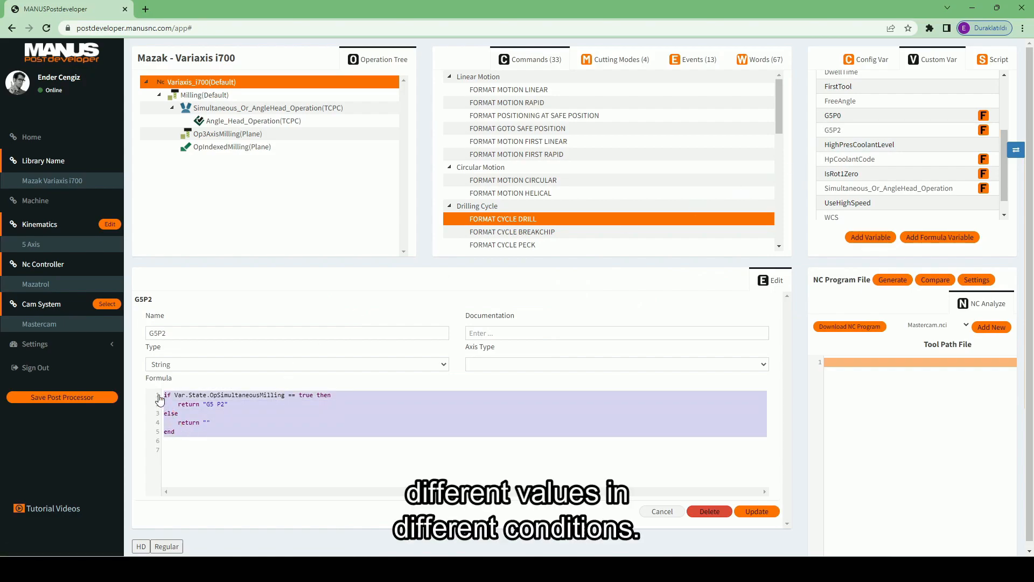
mouse_move(191, 403)
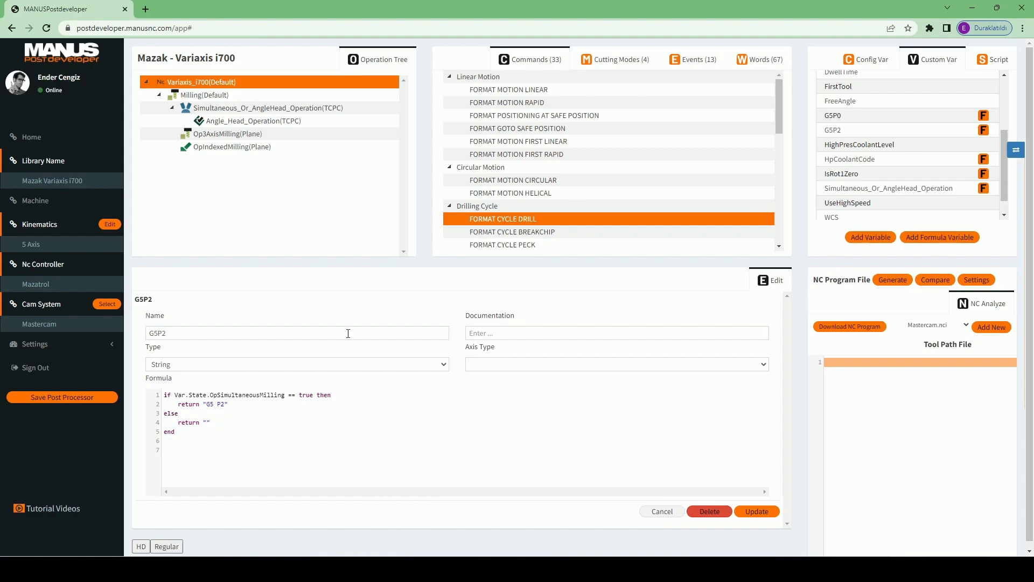
Inspect the CustomG5P2 word and its use in FORMAT CUTTING MODE PLANE ON, then reopen G5P2
click(759, 59)
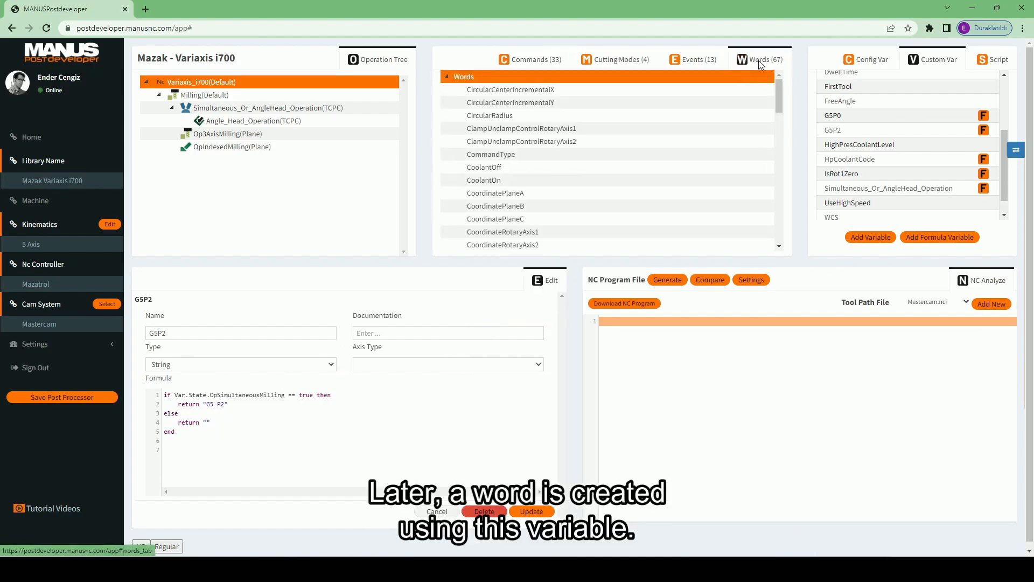
scroll(down, 3)
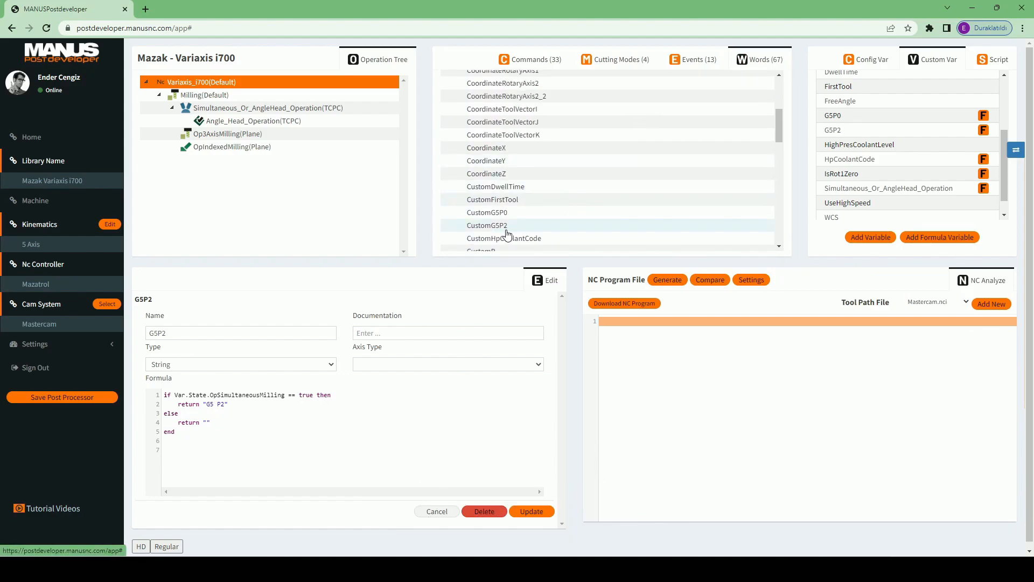
click(487, 225)
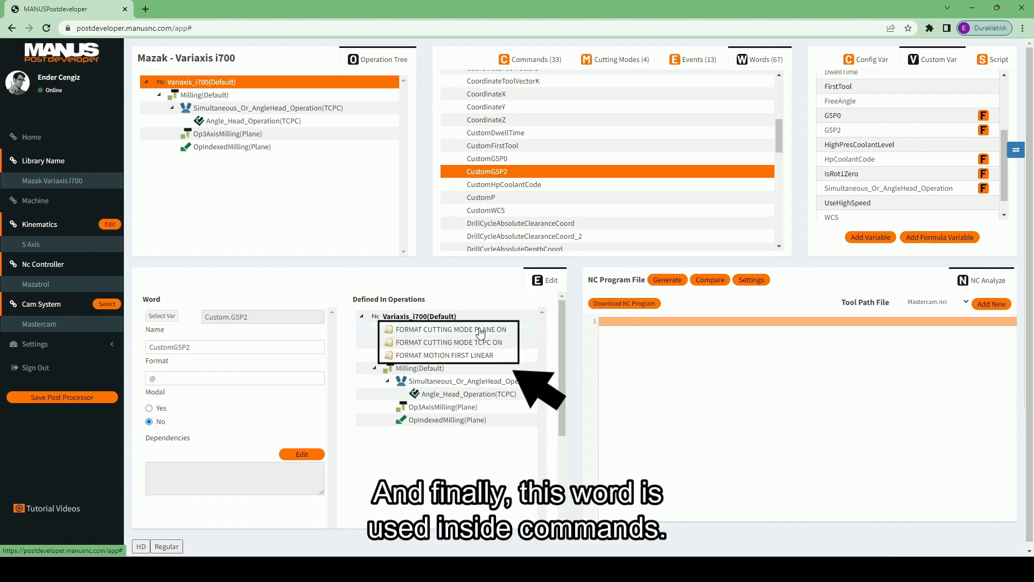
click(450, 329)
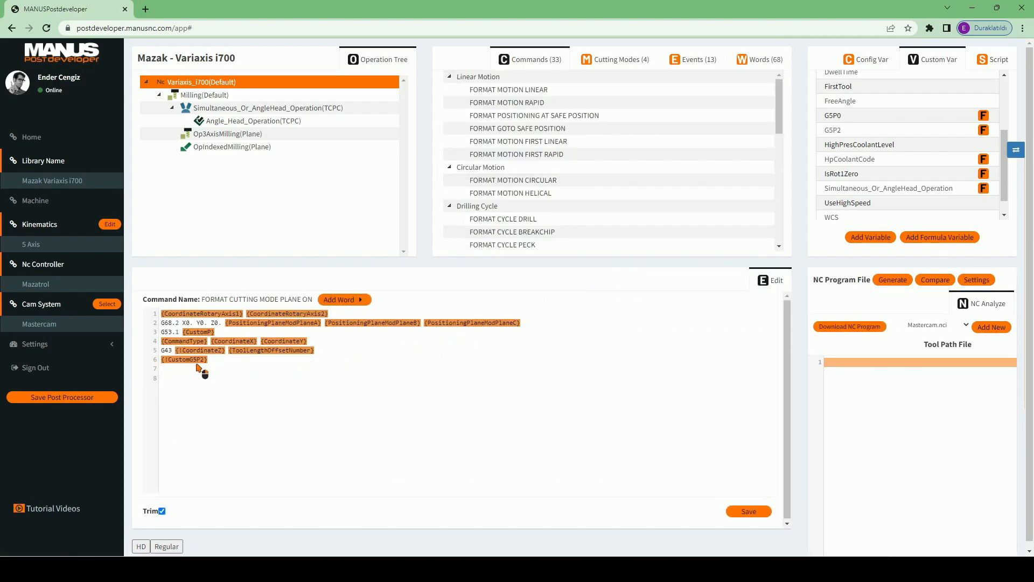
click(759, 59)
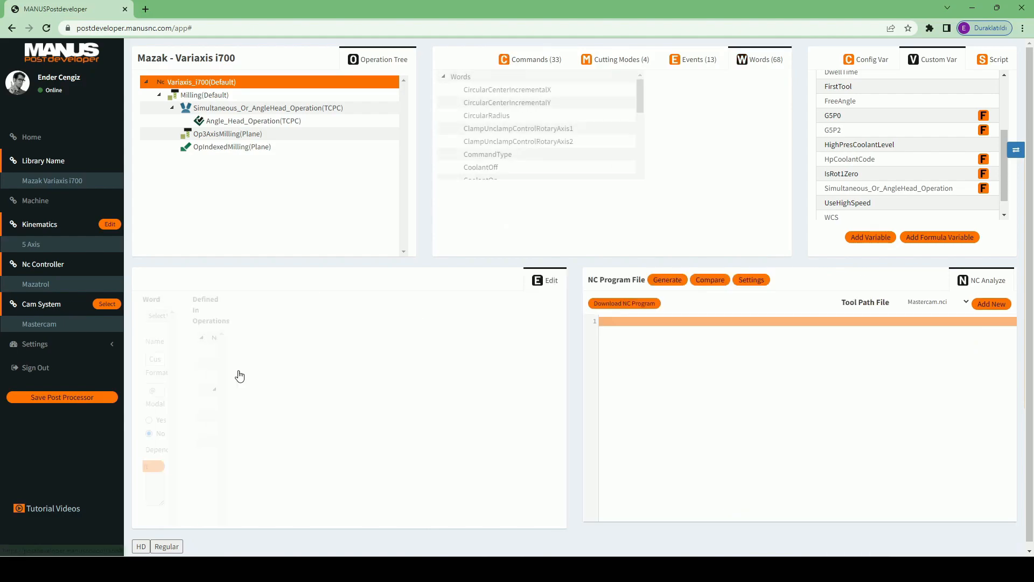
click(529, 59)
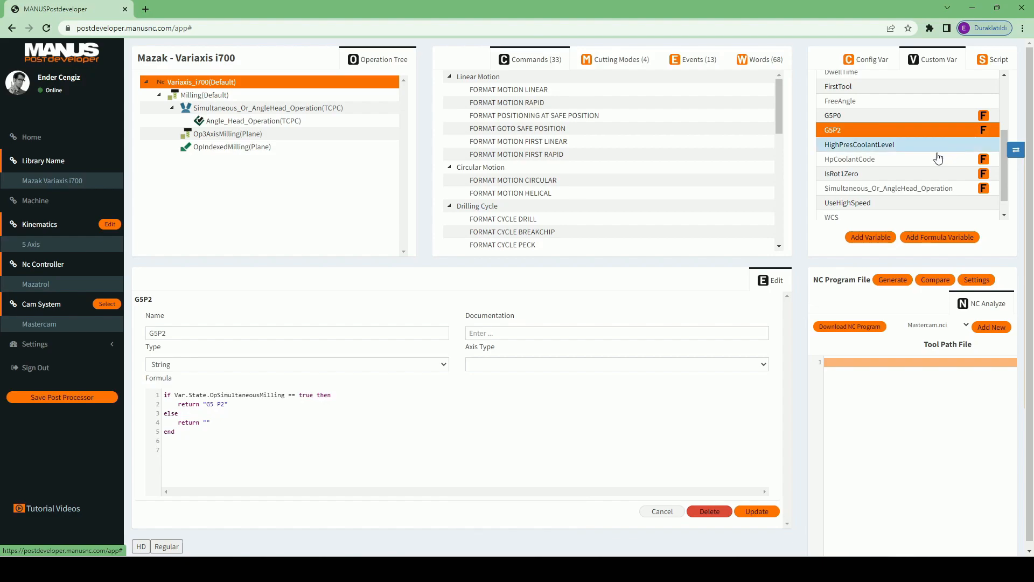
Create the custom variable newG5P2 with type String and acknowledge the success message
click(869, 237)
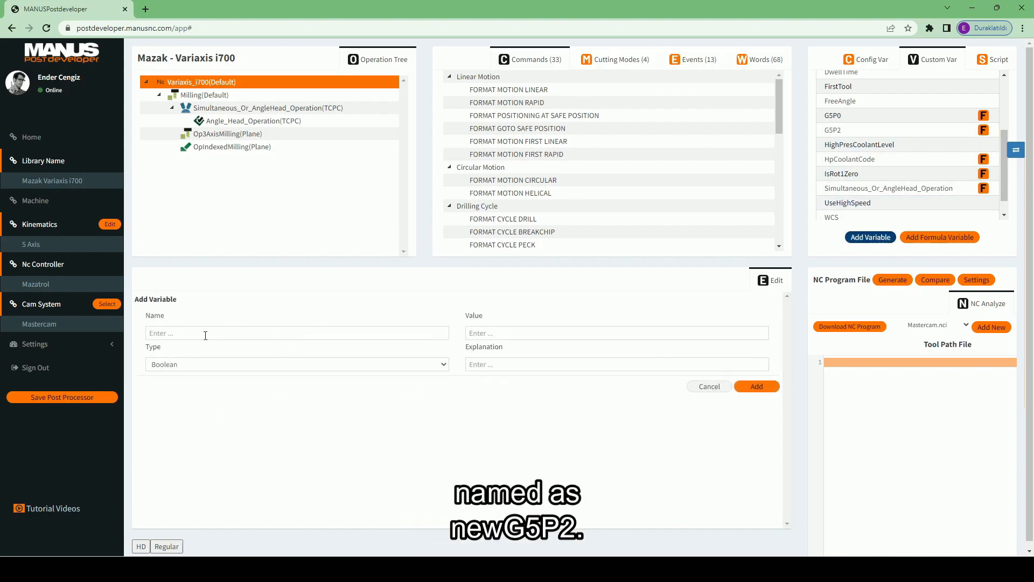
text(newG5)
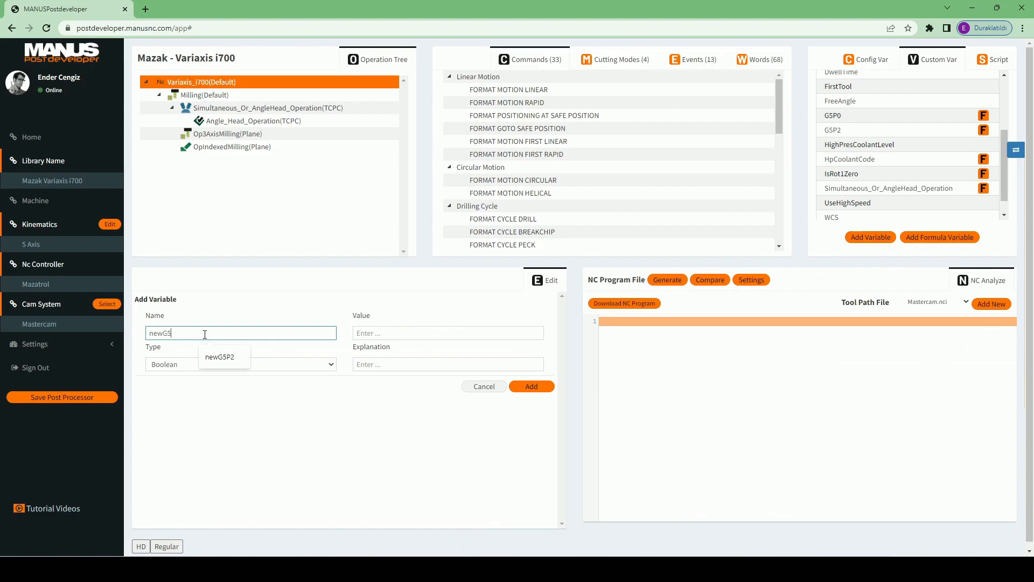
click(241, 364)
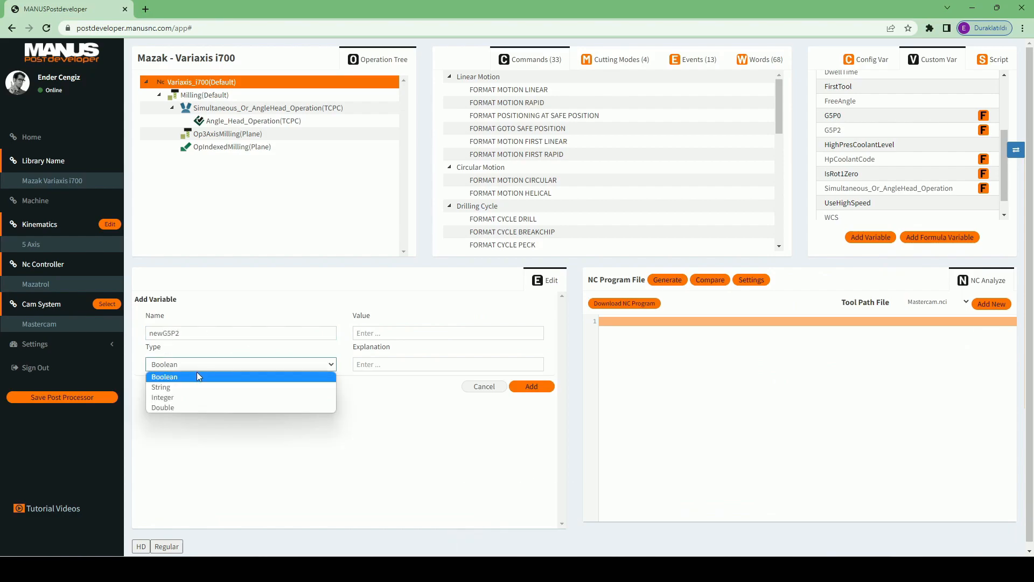
click(161, 387)
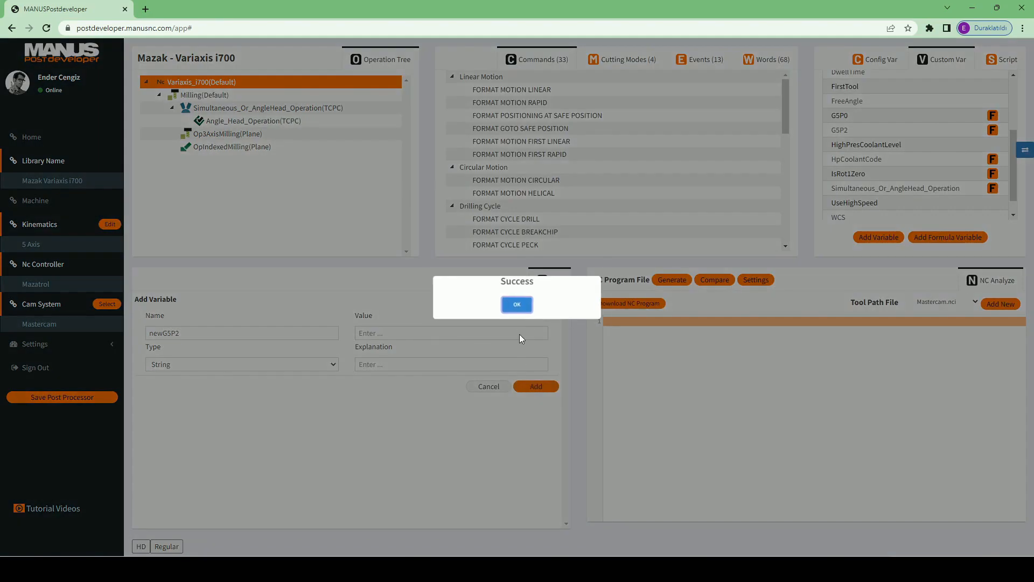
click(516, 304)
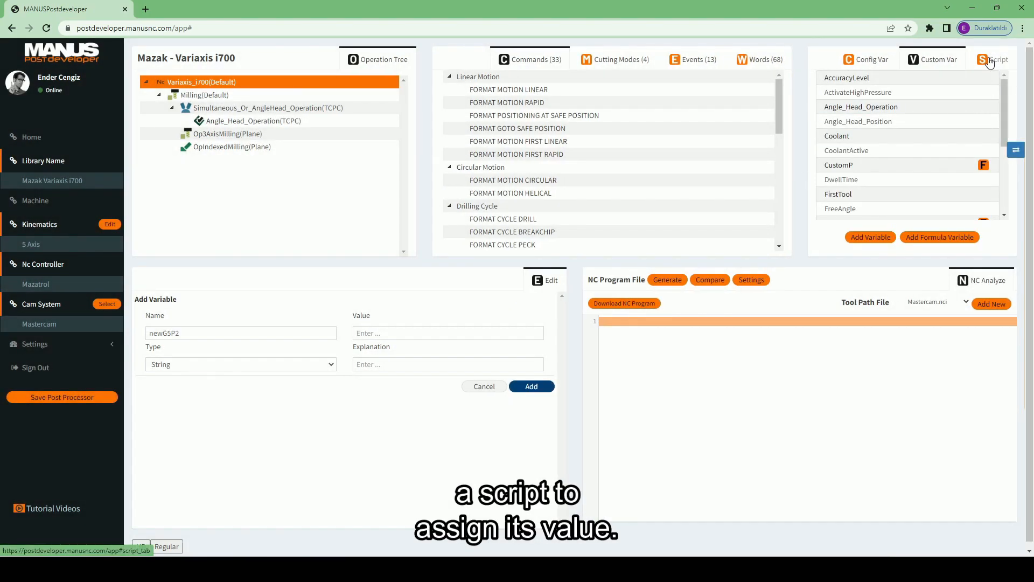
Add script newG5P2 assigning "G5 P2" during simultaneous milling, otherwise an empty string
click(996, 59)
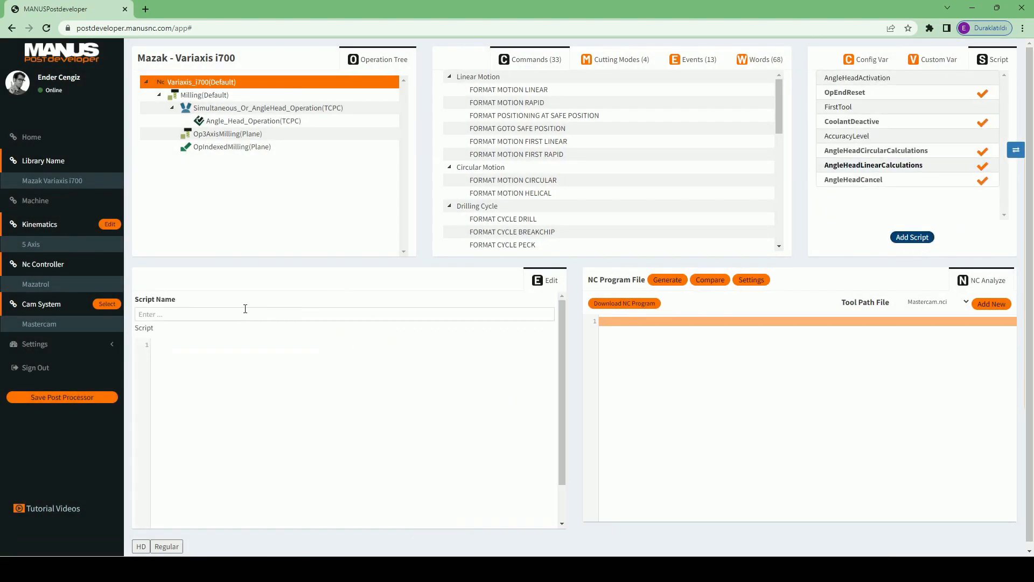
text(newG5)
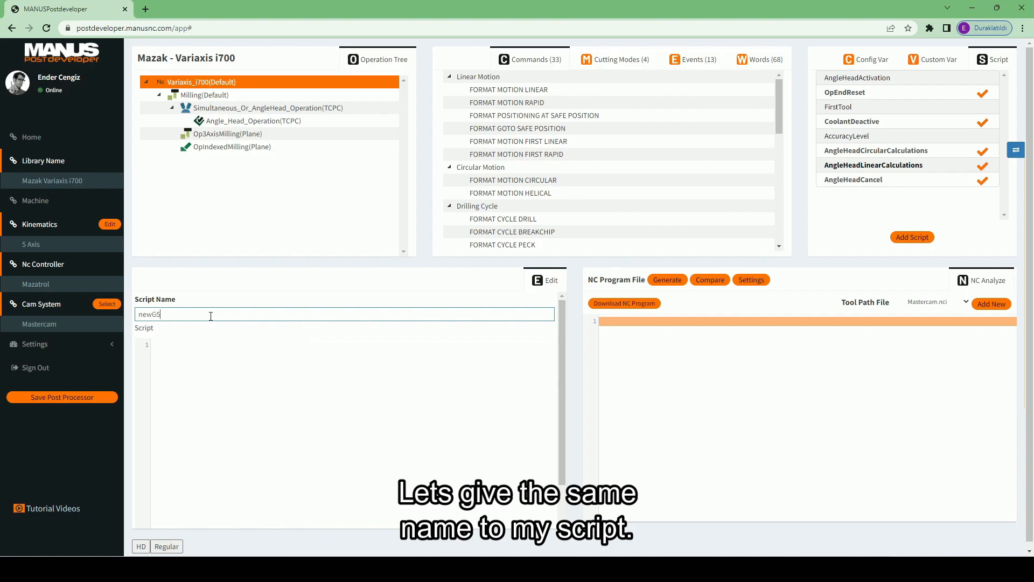
text(P2)
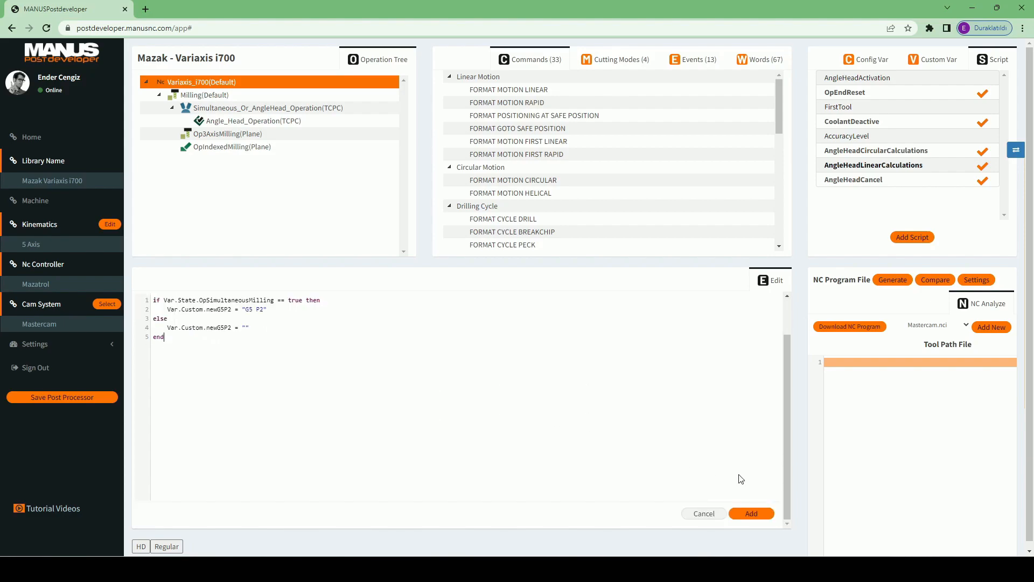
click(750, 513)
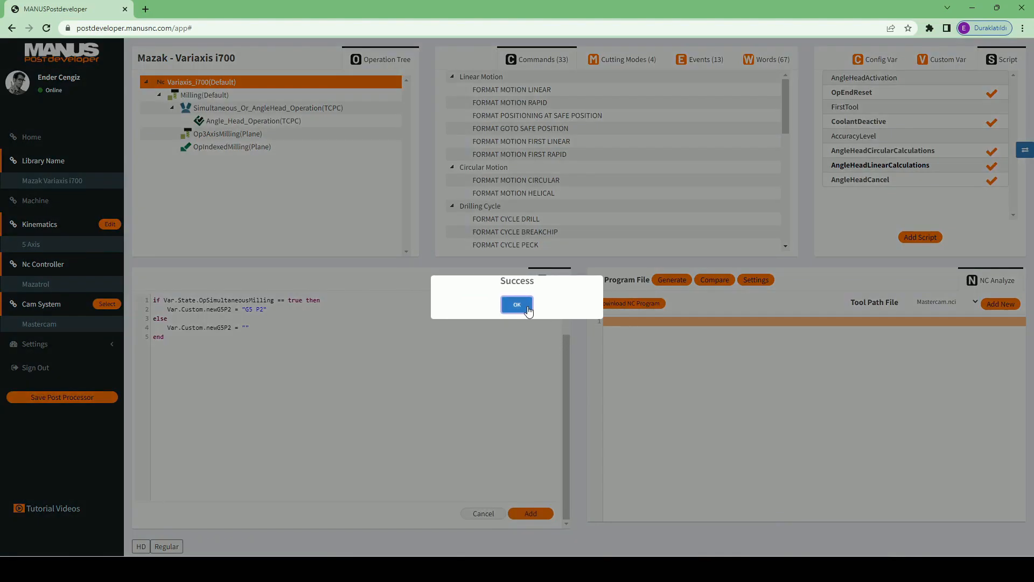
click(517, 305)
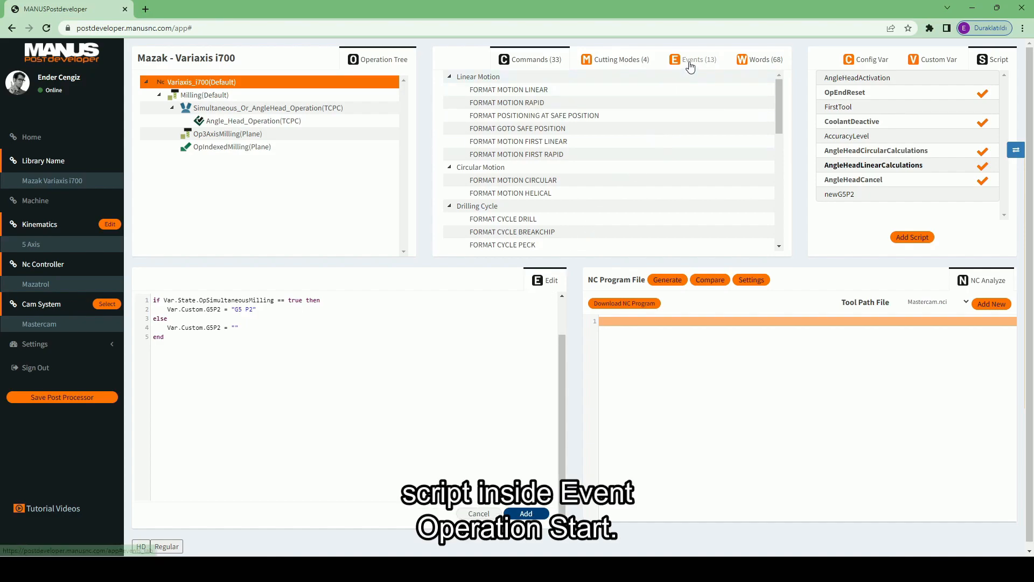
Add the newG5P2 script from Script Library to EVENT OPERATION START actions
click(693, 59)
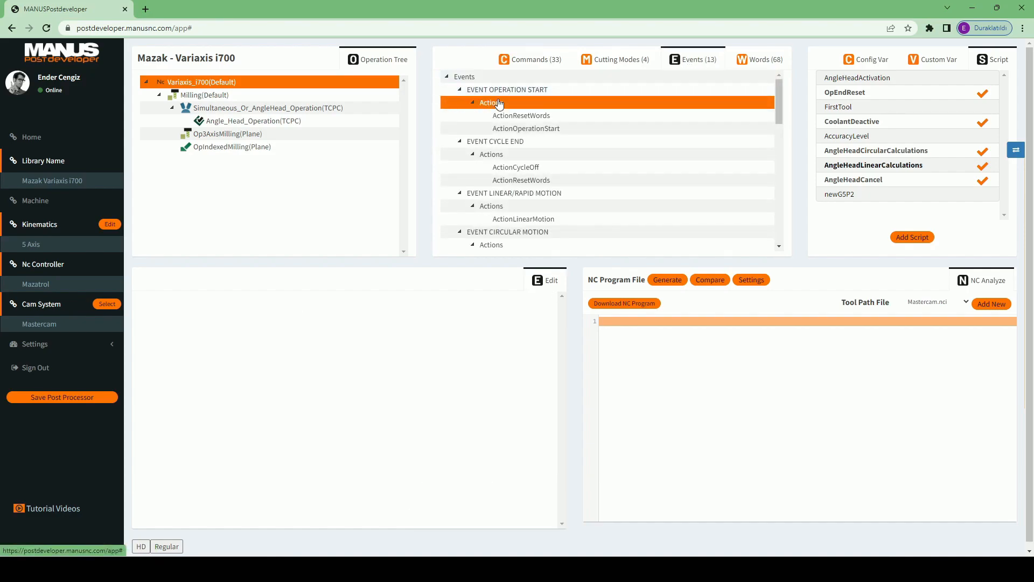
right_click(492, 102)
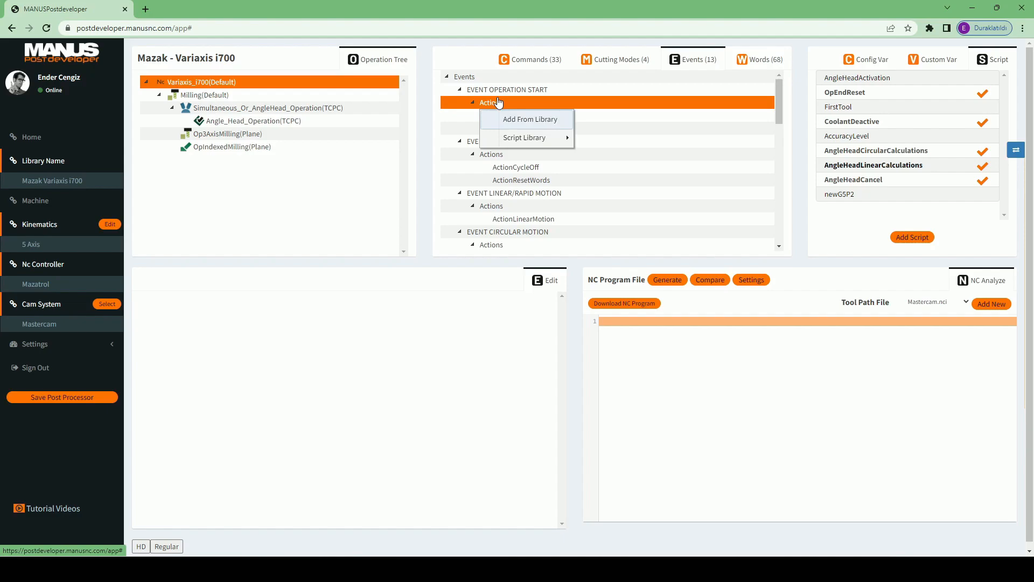
click(526, 137)
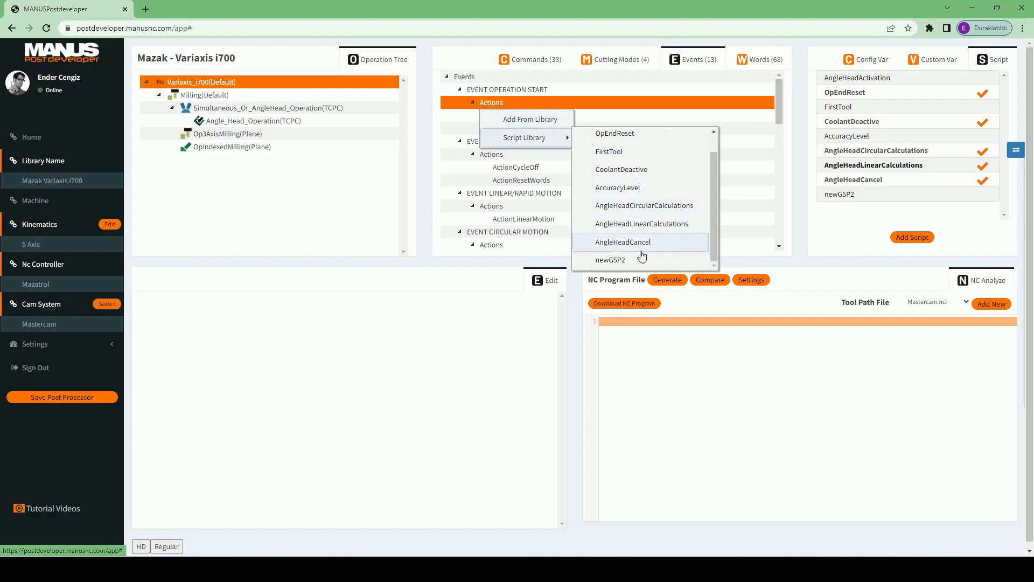
click(609, 259)
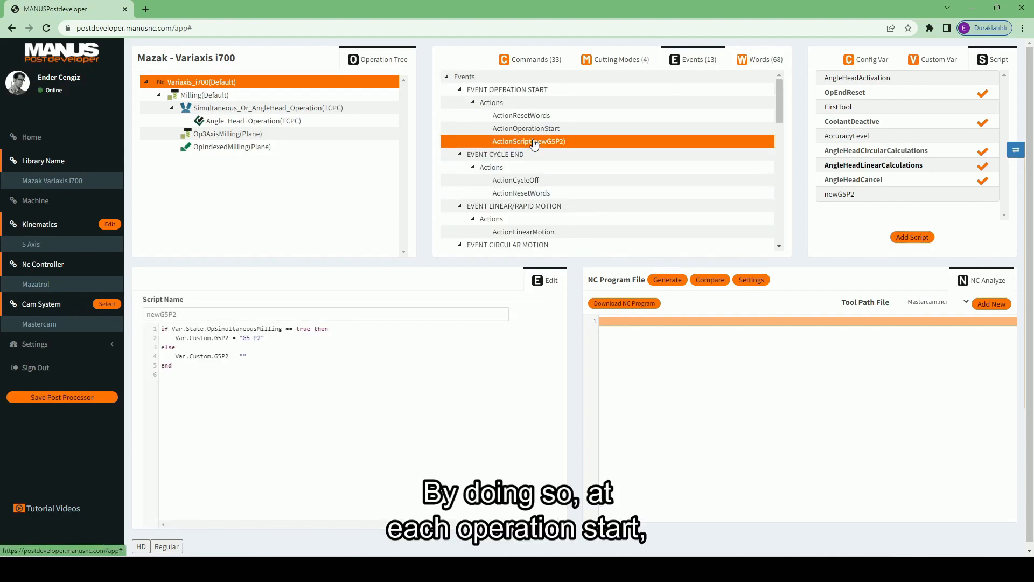
mouse_move(573, 144)
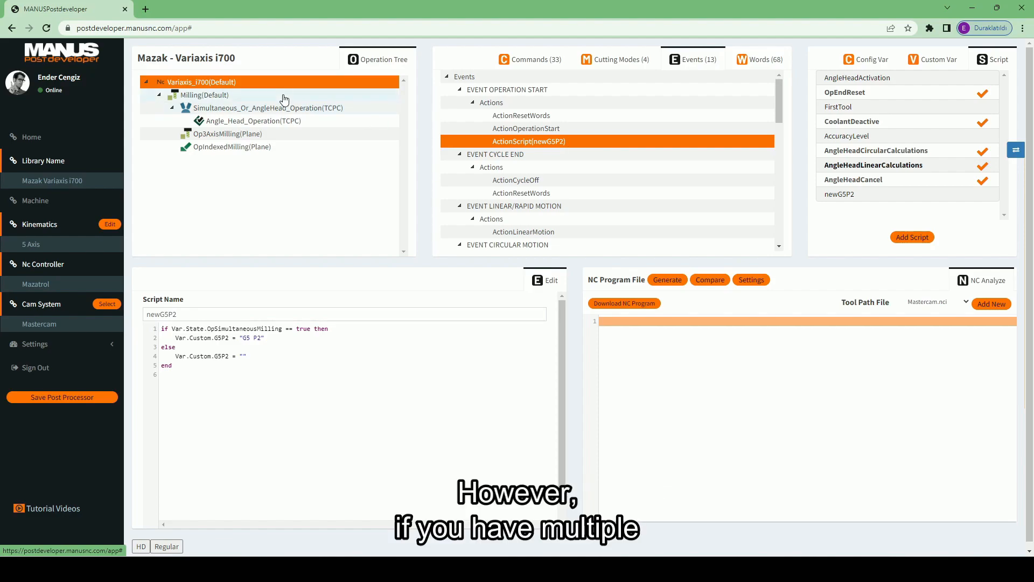
Add newG5P2 to Simultaneous_Or_AngleHead_Operation's Operation Start actions and inspect the new action
click(203, 94)
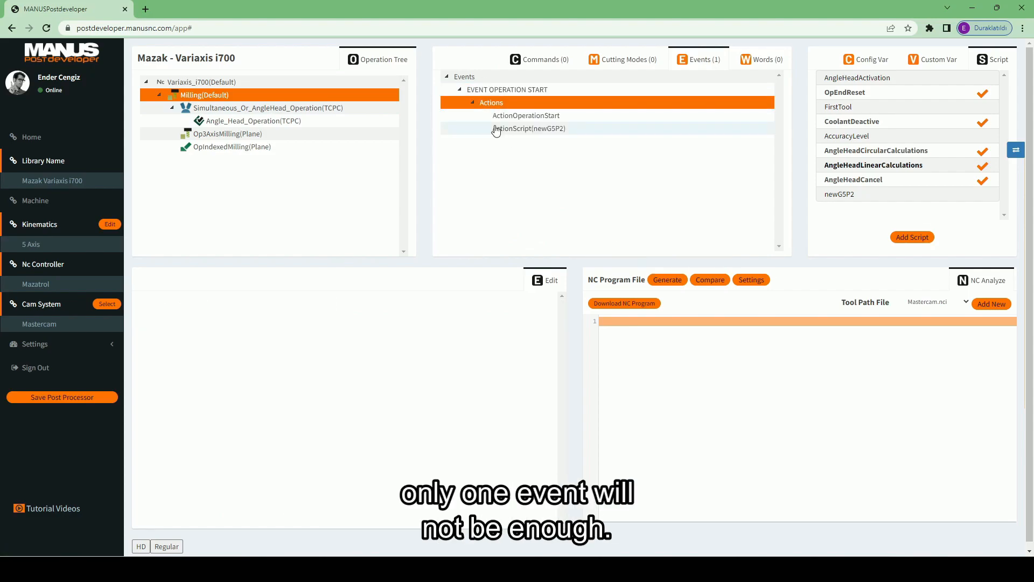
click(268, 108)
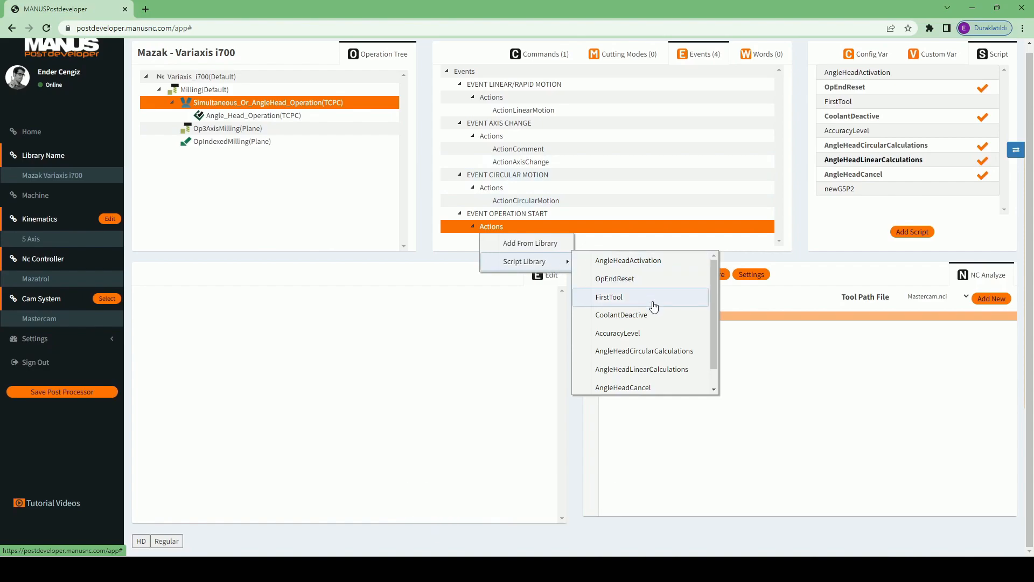
click(608, 296)
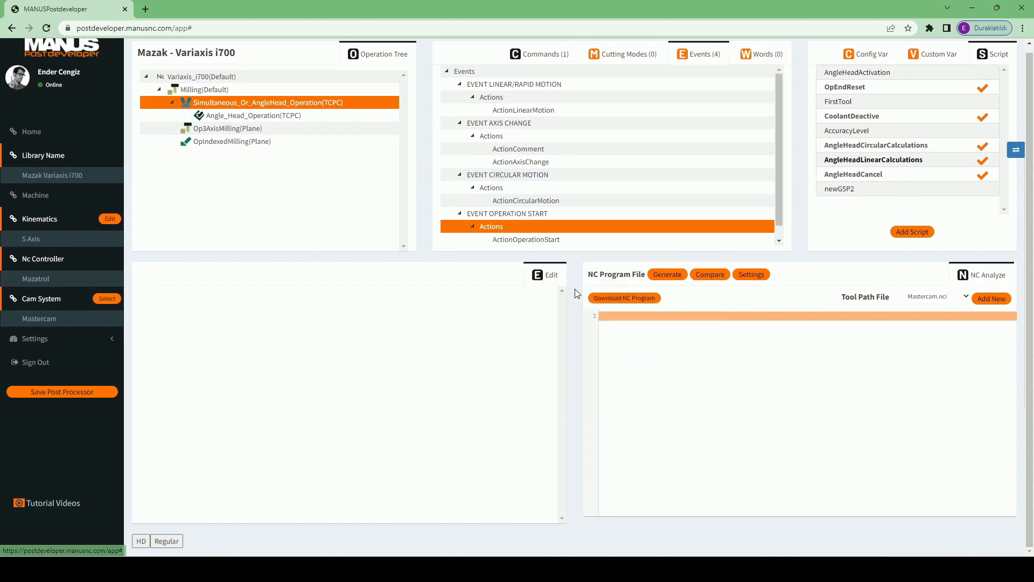
click(528, 239)
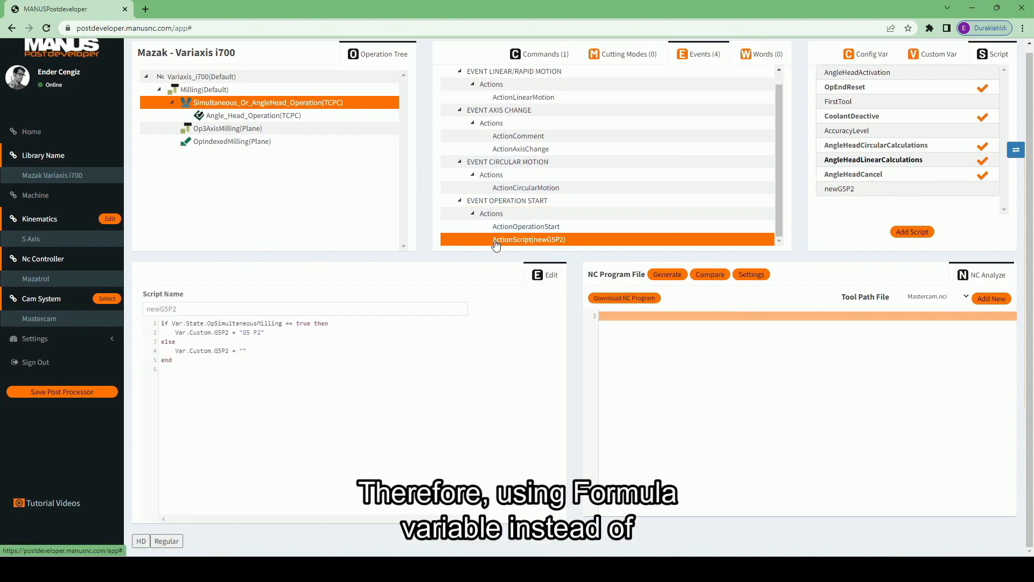
mouse_move(562, 247)
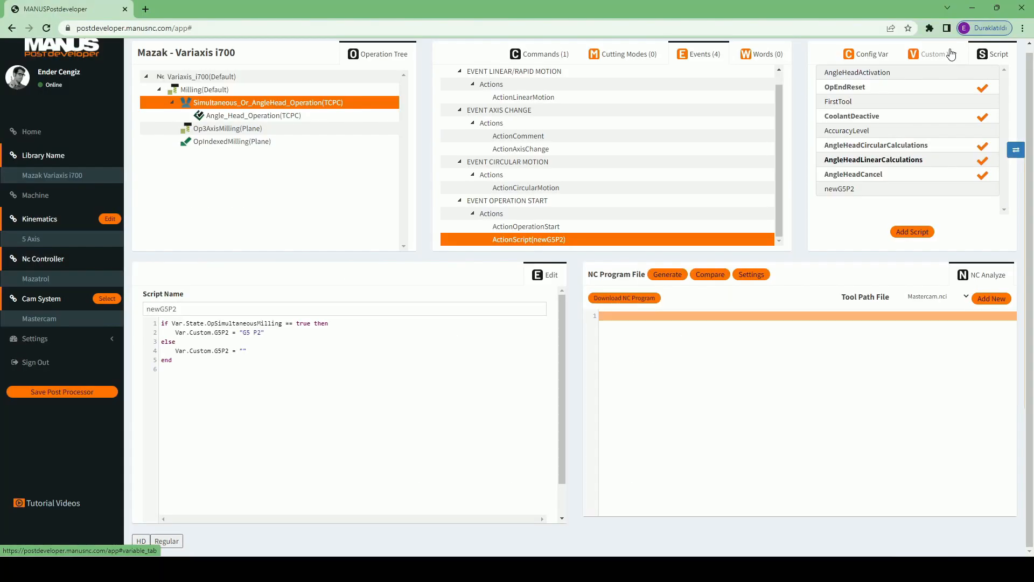
Reopen the G5P2 formula variable and add a Var.Custom.G5P2 line below its first return
click(938, 54)
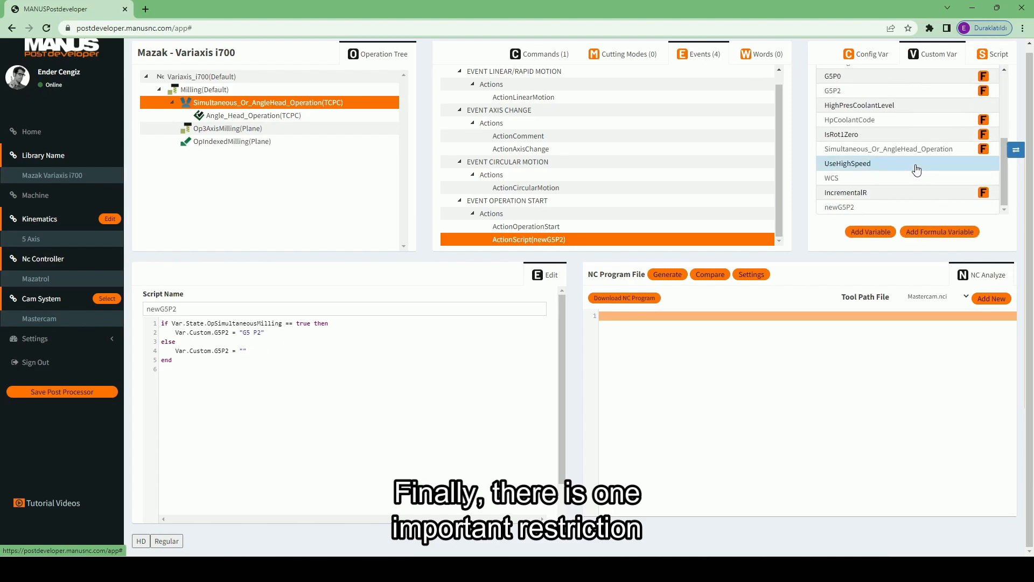
click(857, 91)
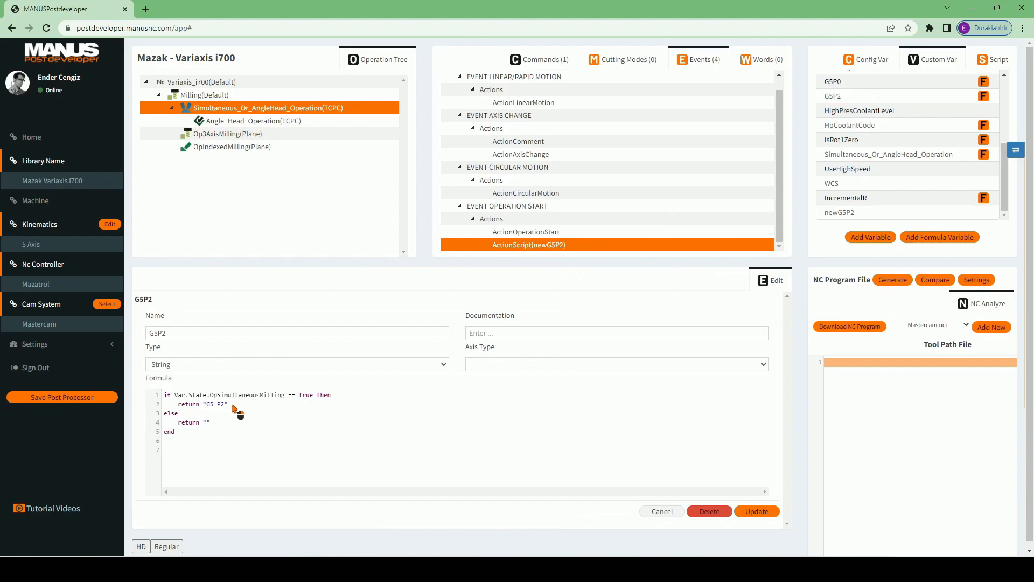
text(Var)
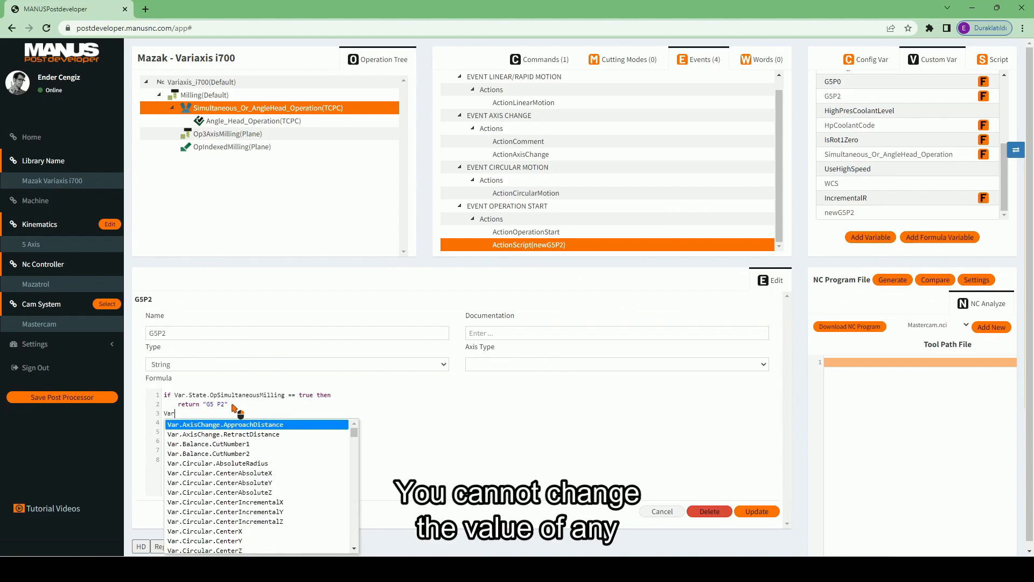
text(.Custom)
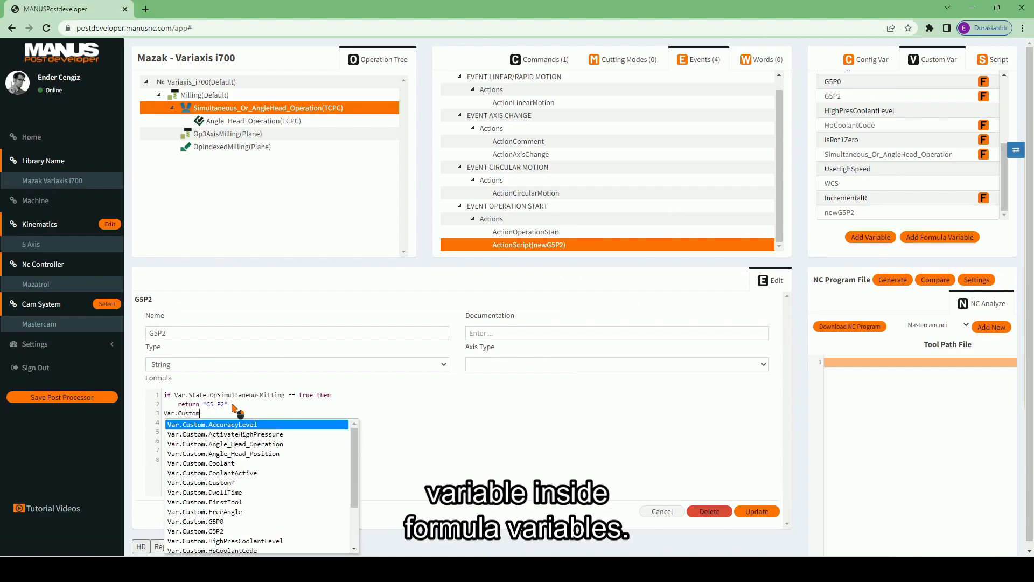
click(195, 531)
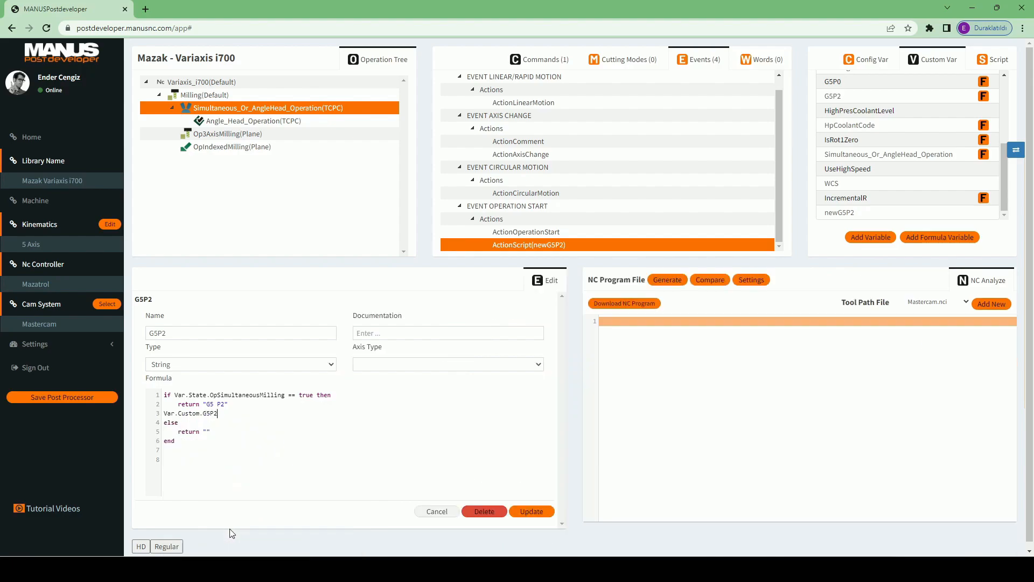